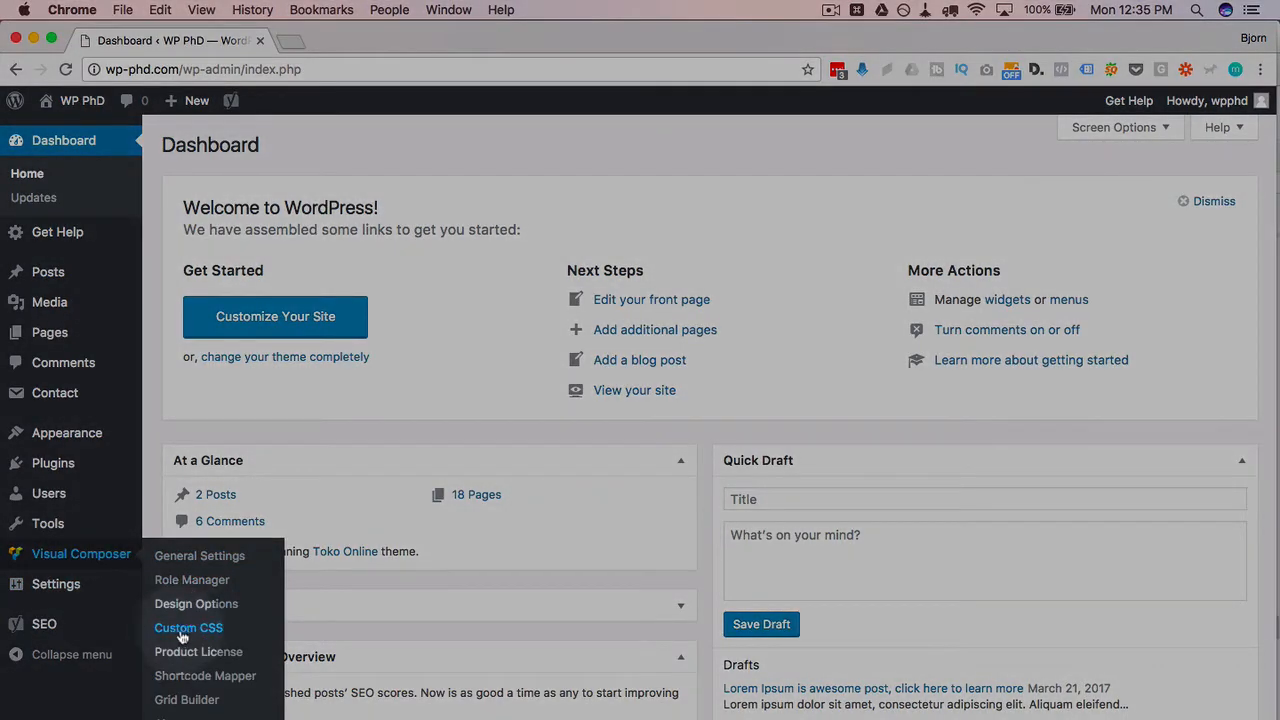
- Open Visual Composer's site-wide Custom CSS settings page from the admin sidebar
left_click(188, 627)
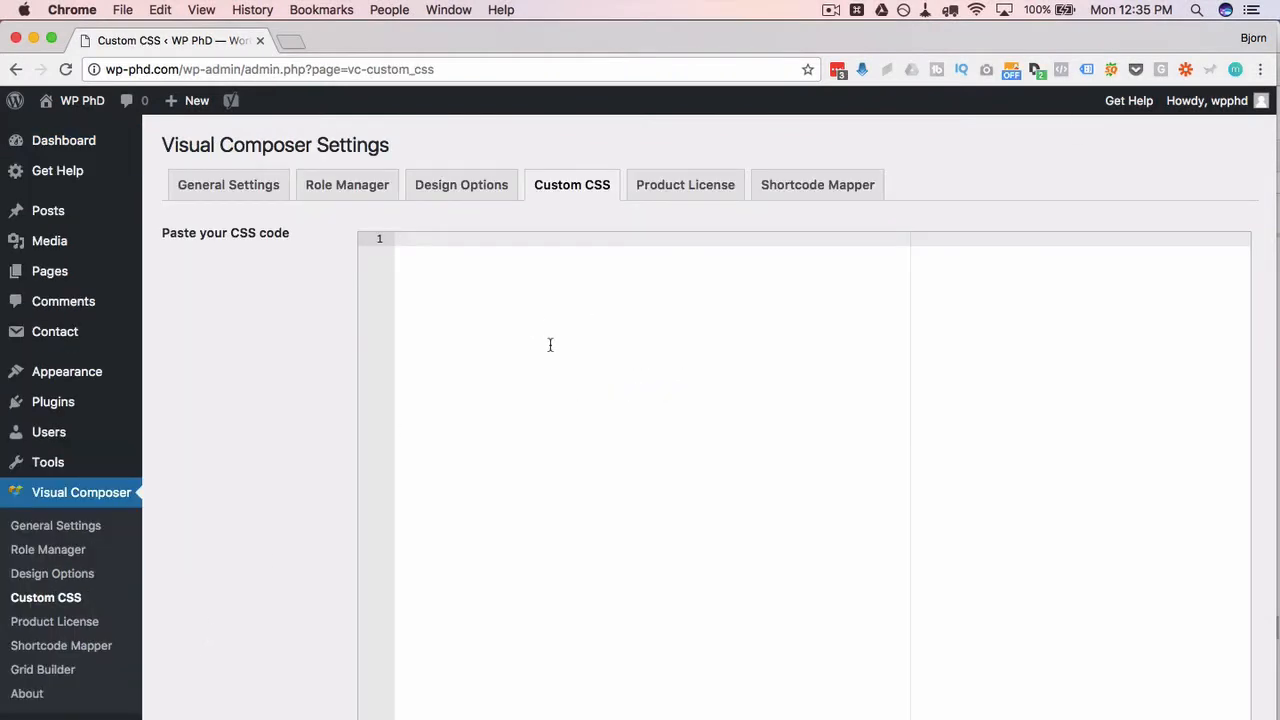
mouse_move(550, 381)
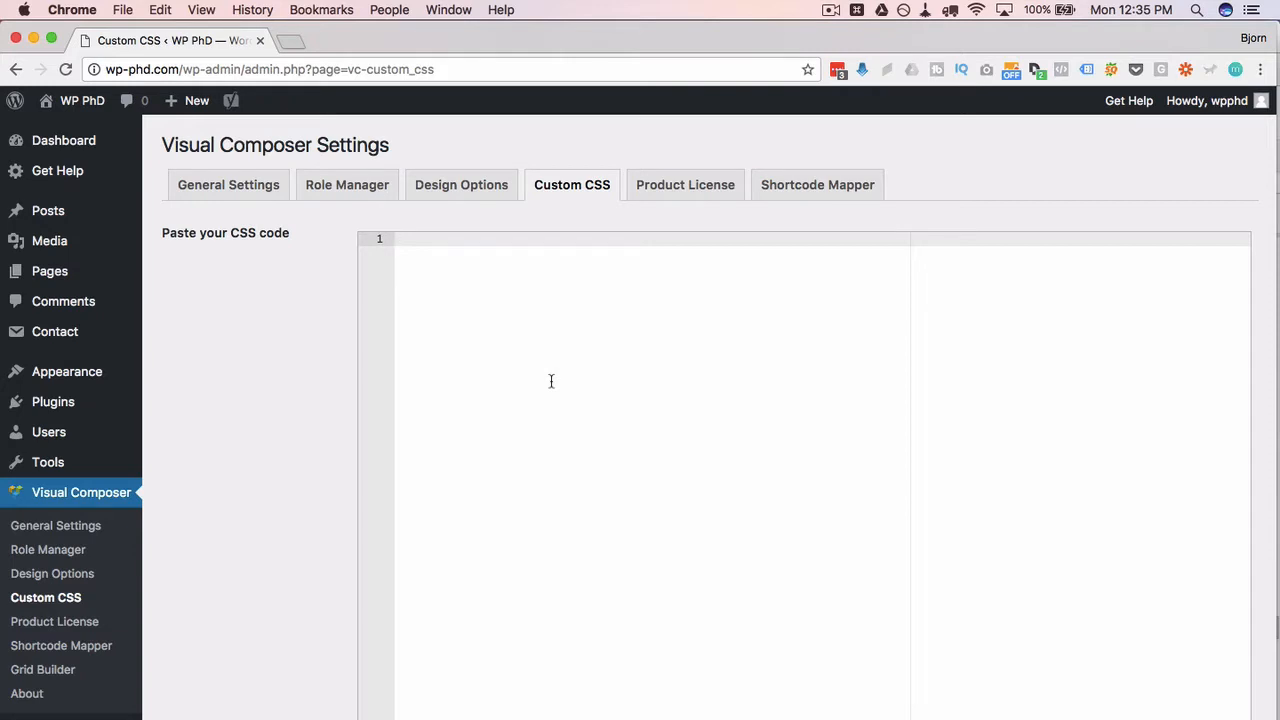
mouse_move(610, 371)
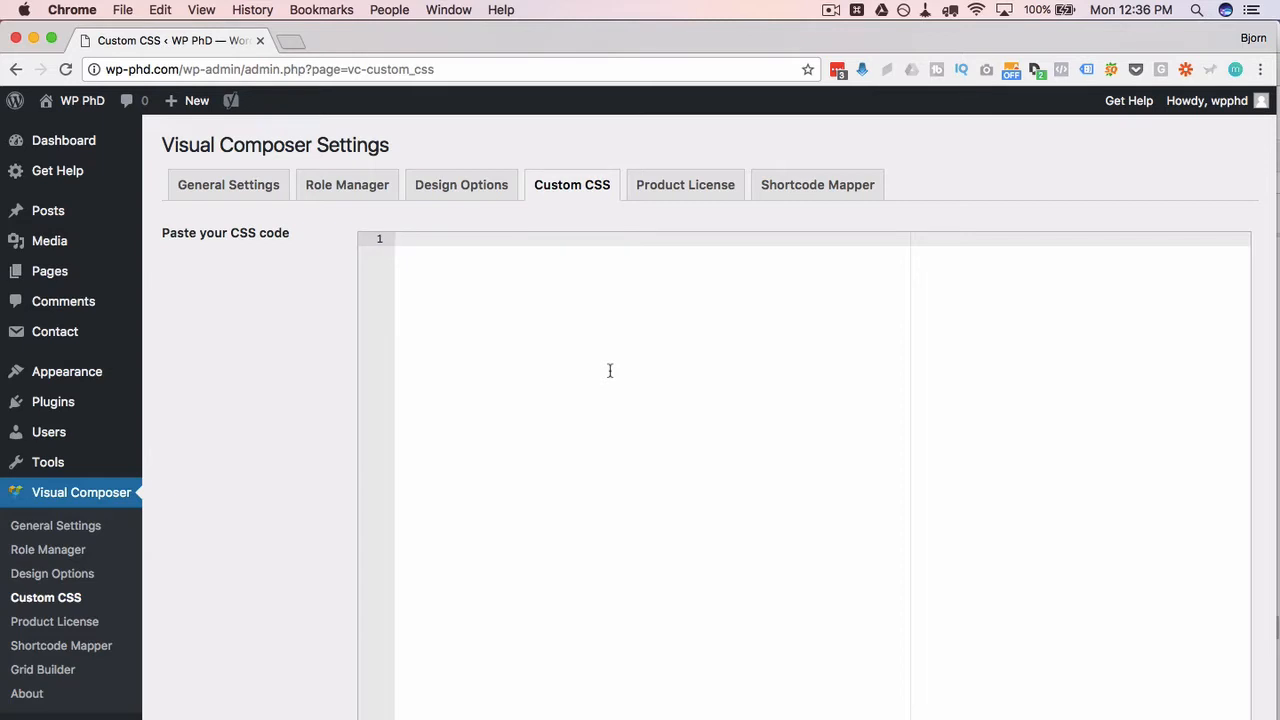
mouse_move(537, 351)
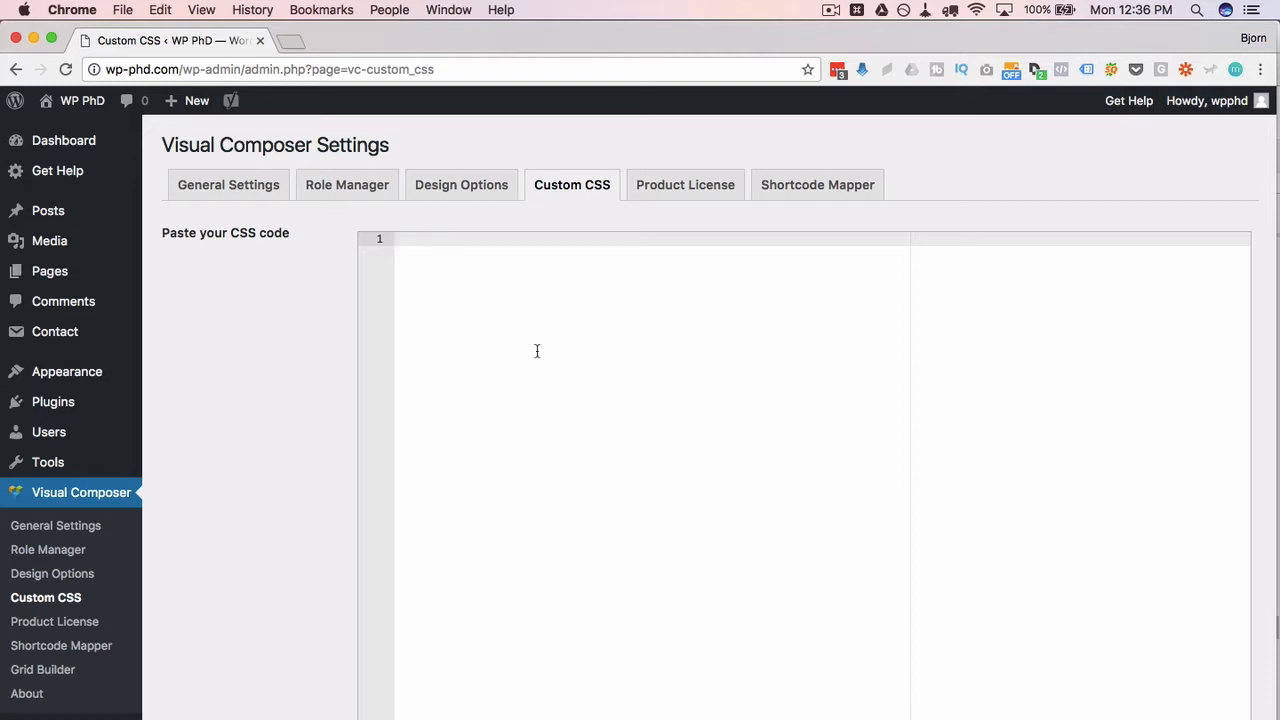
mouse_move(514, 375)
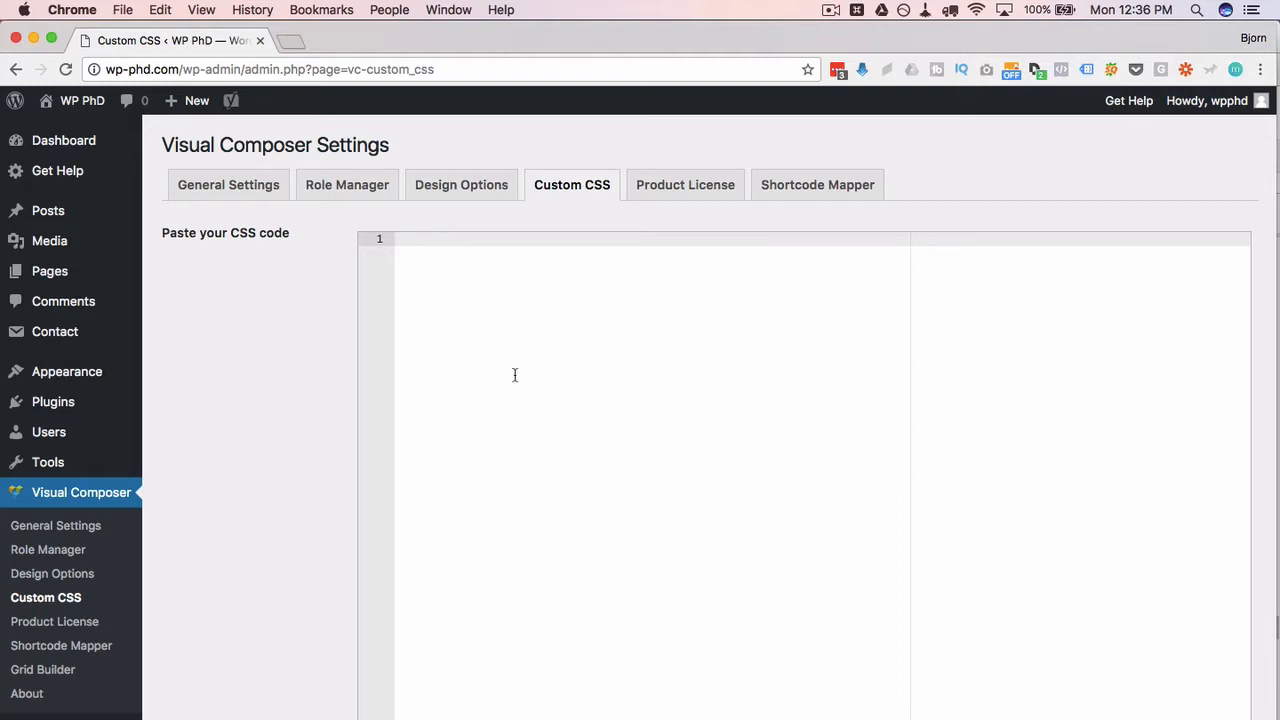
mouse_move(600, 380)
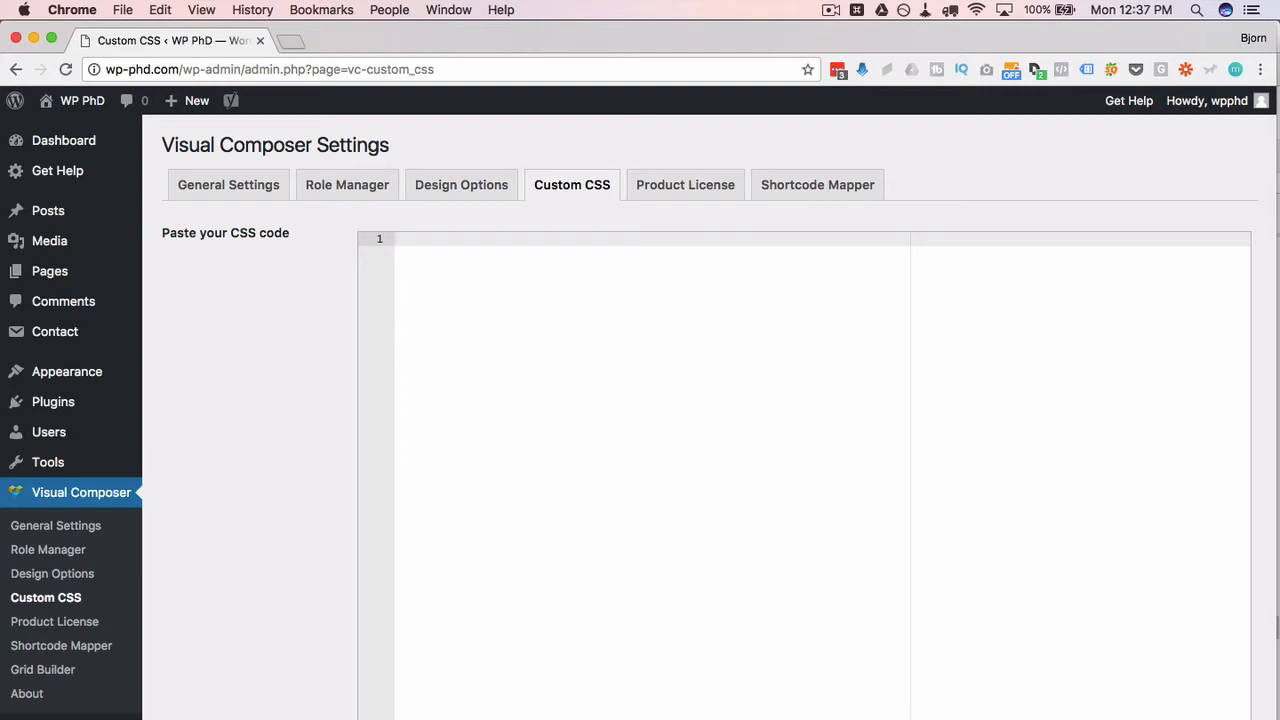
- Enter the rule .front-page {display:none;} in the Custom CSS editor, correcting typos
type("front-p")
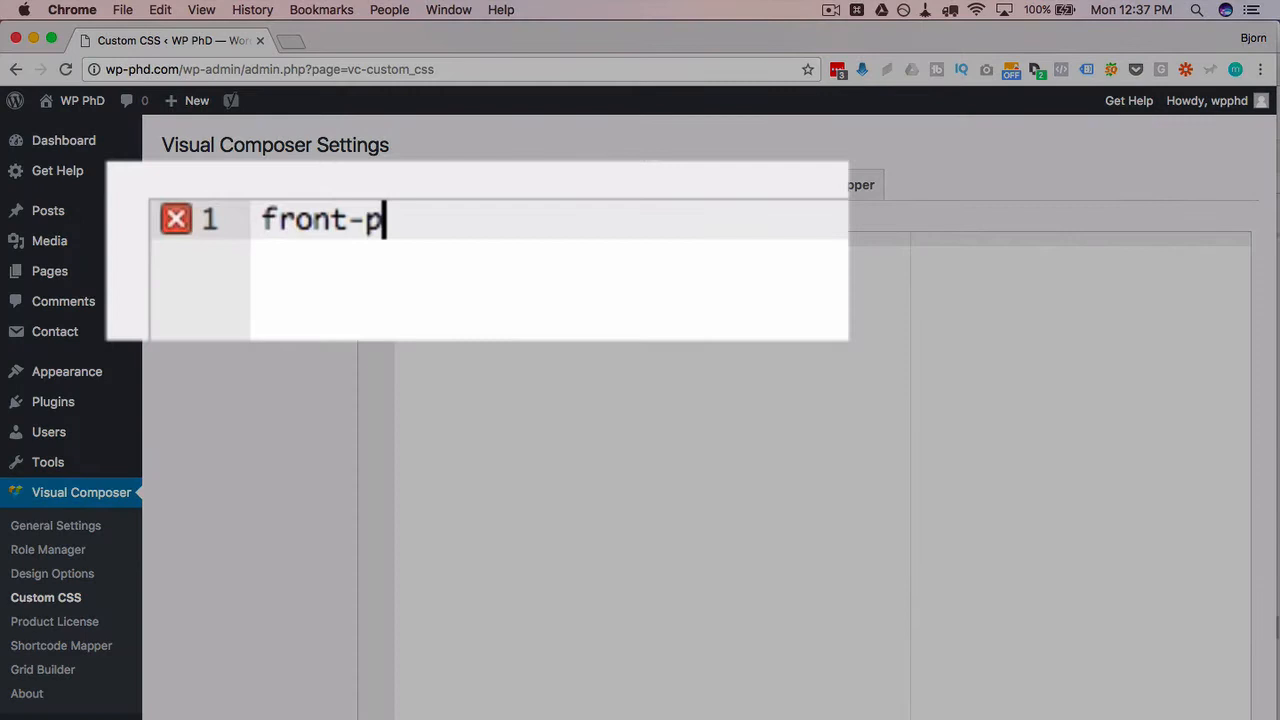
type("age {}")
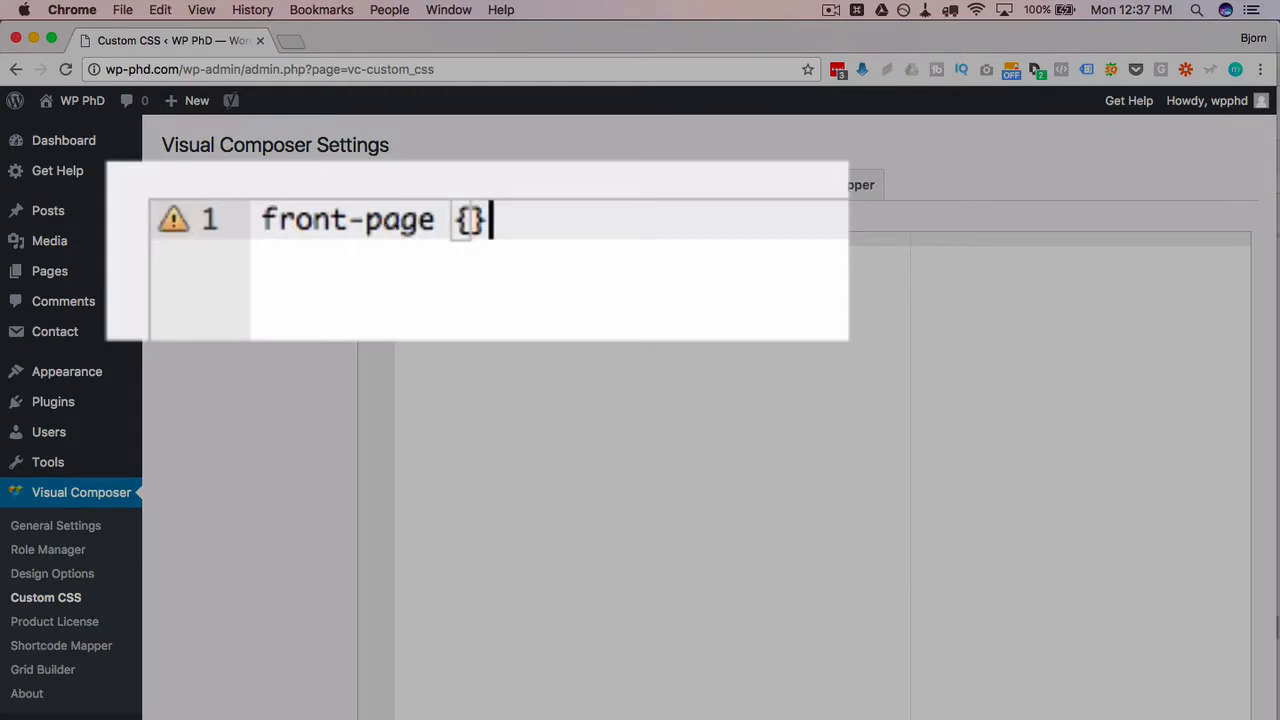
key("Backspace")
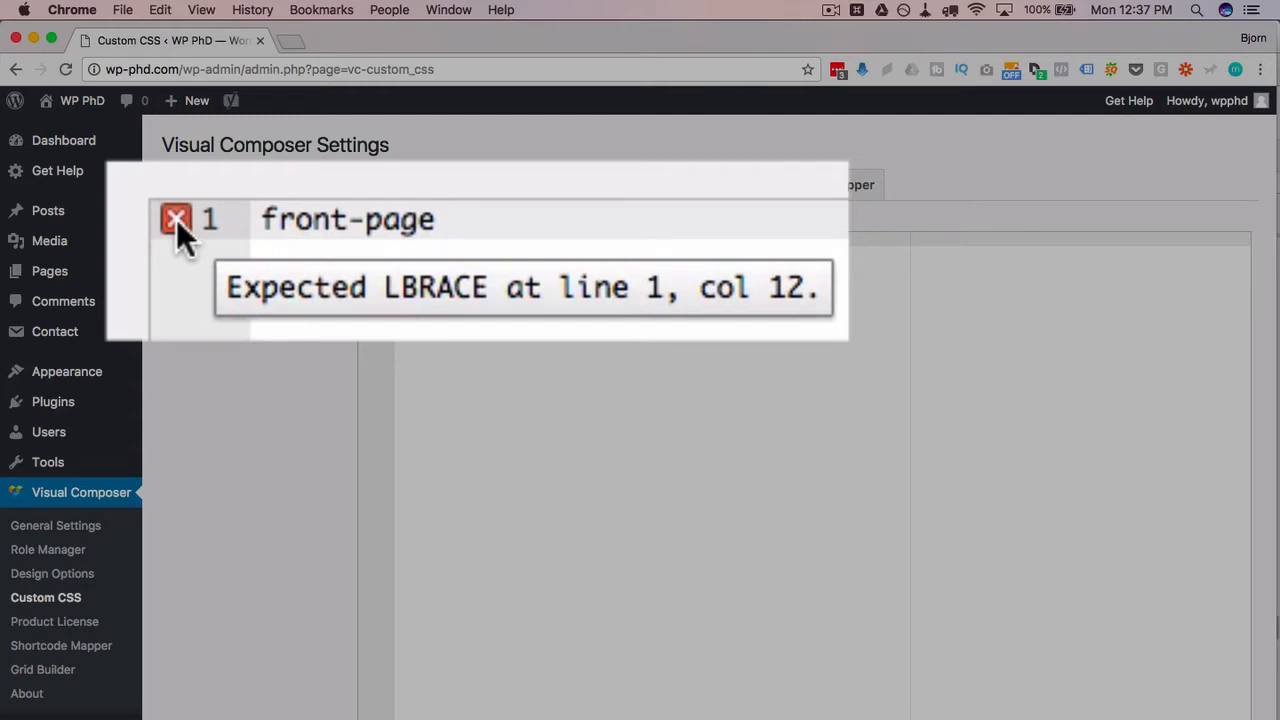
type("{")
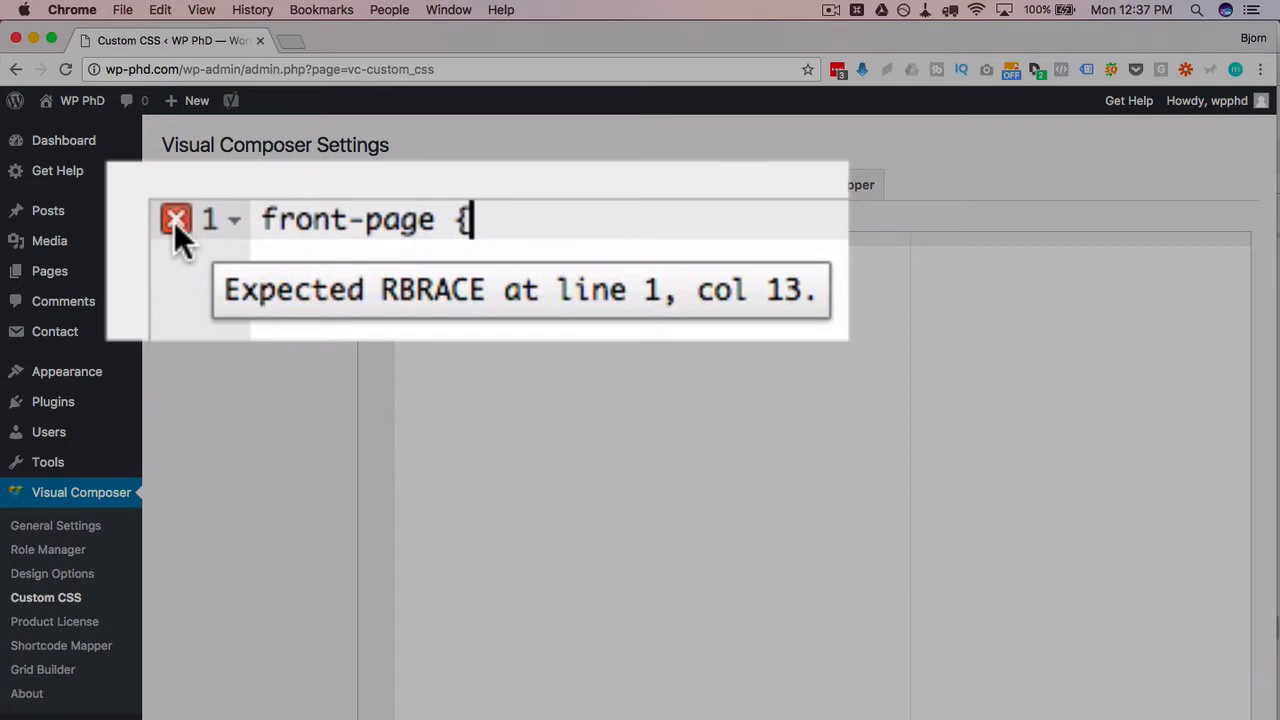
type("}")
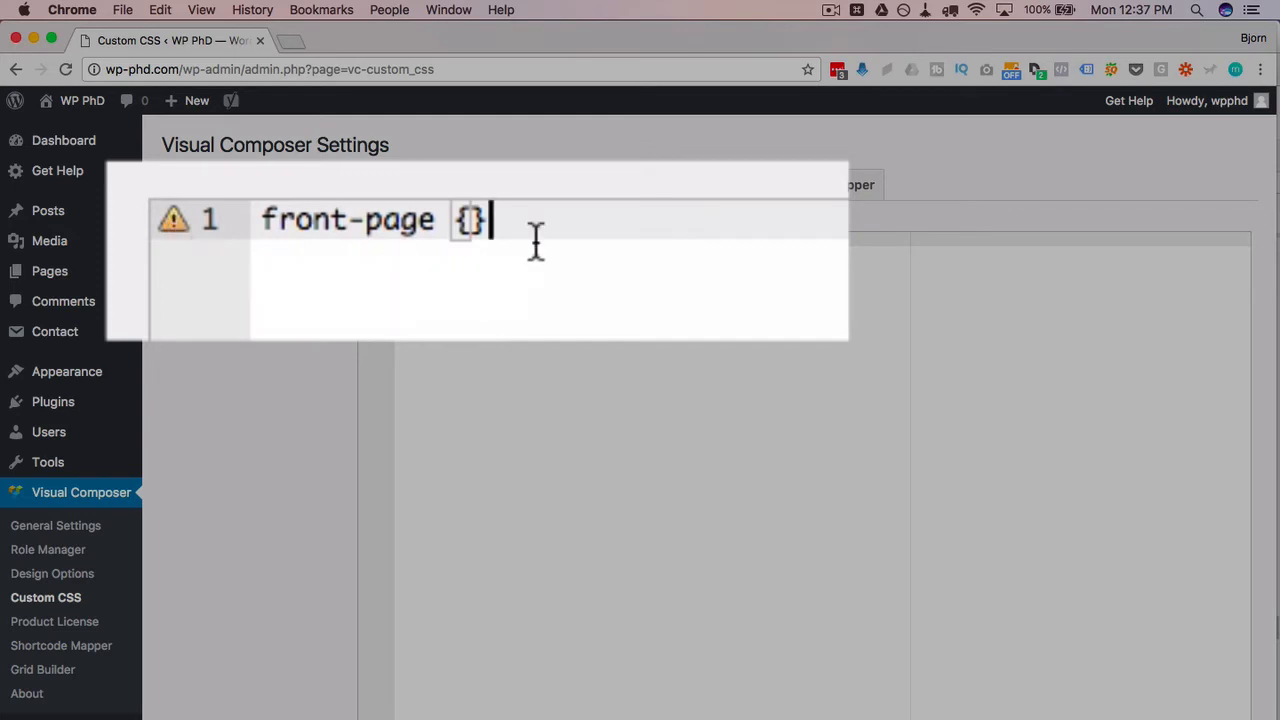
type("disl")
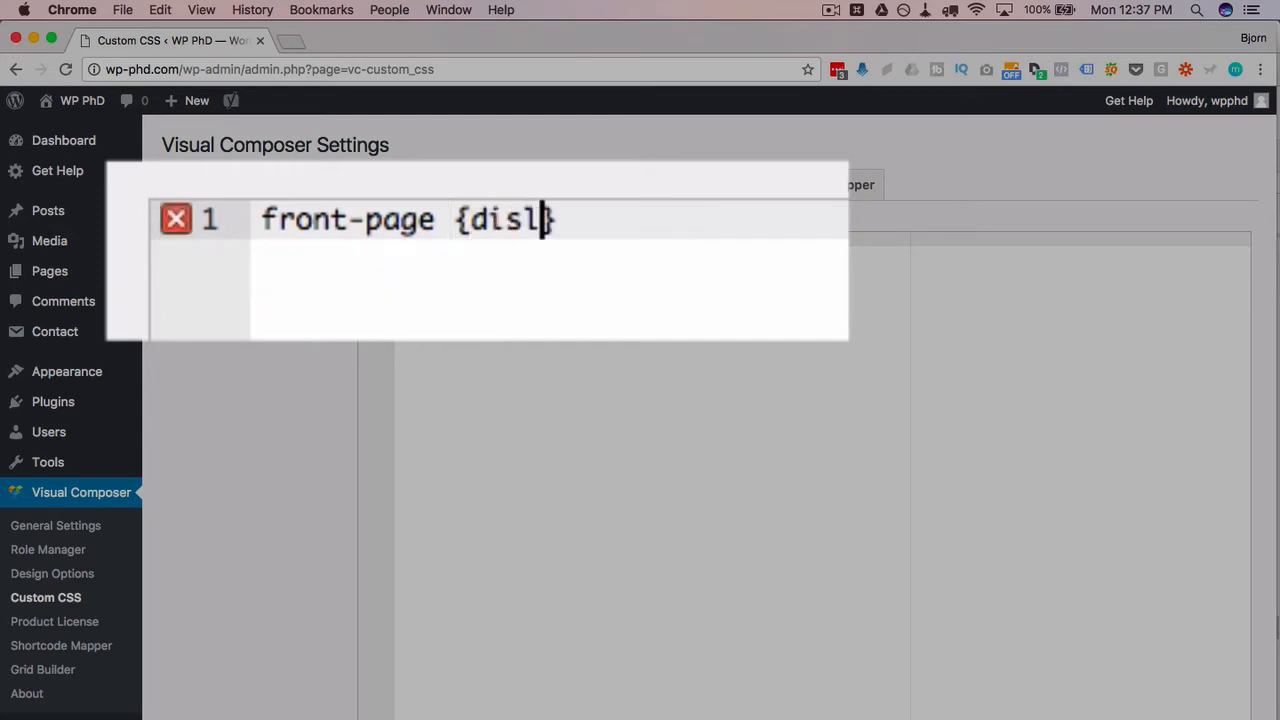
mouse_move(625, 233)
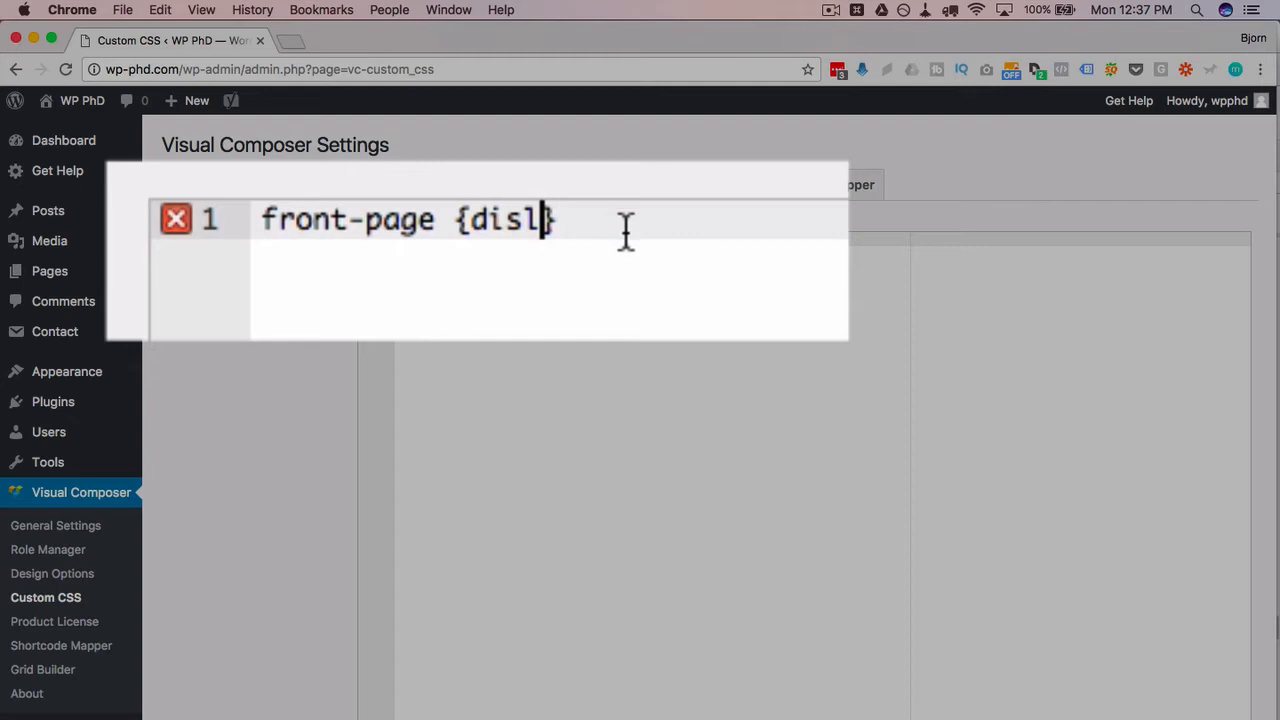
mouse_move(175, 219)
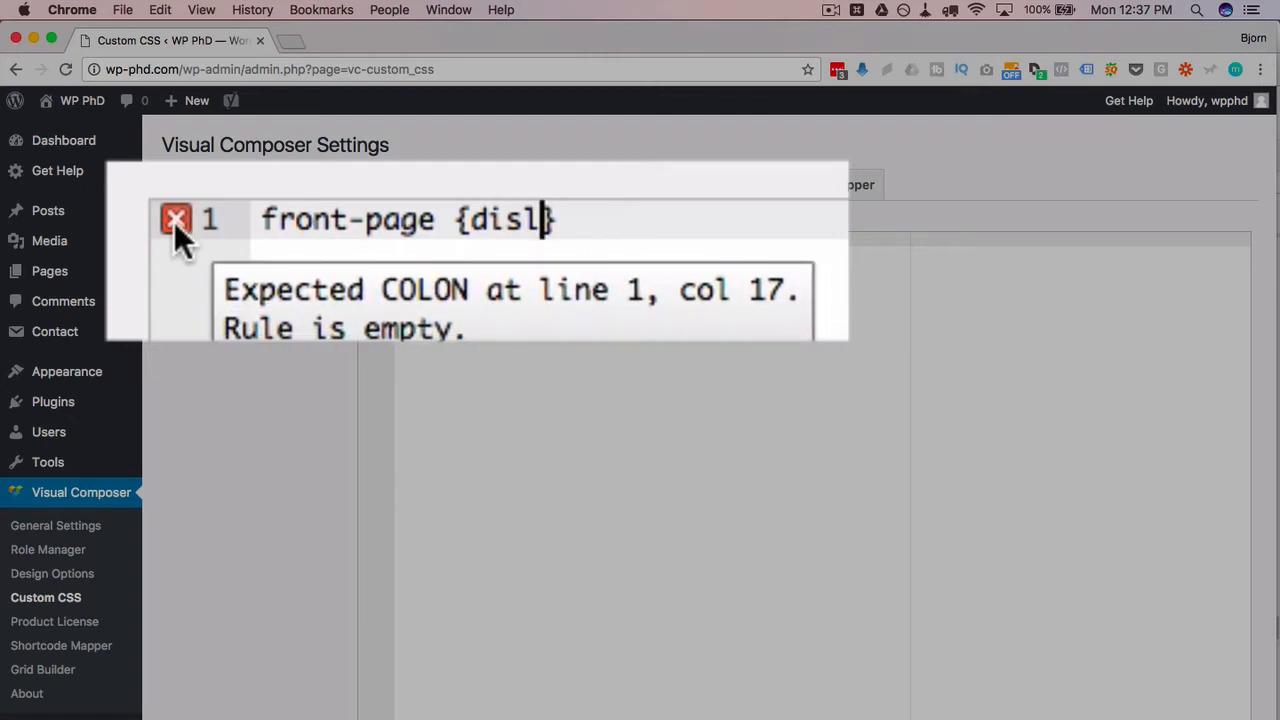
type(":")
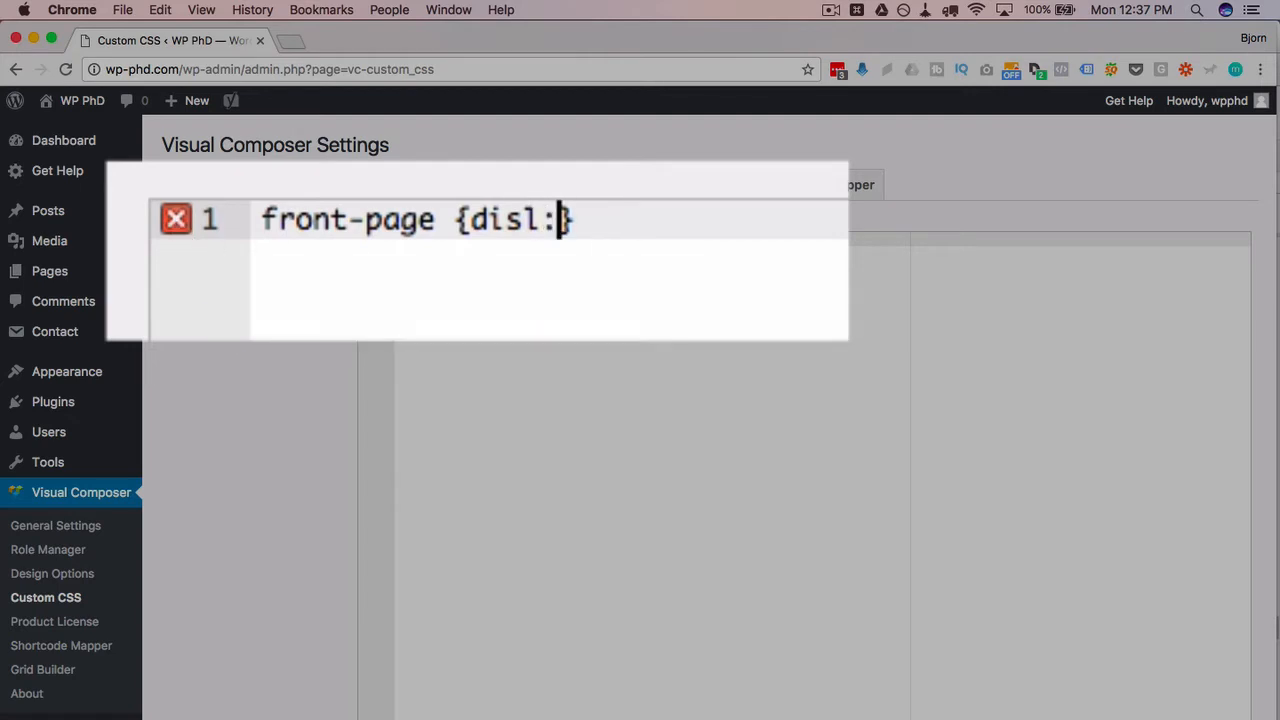
type("none;")
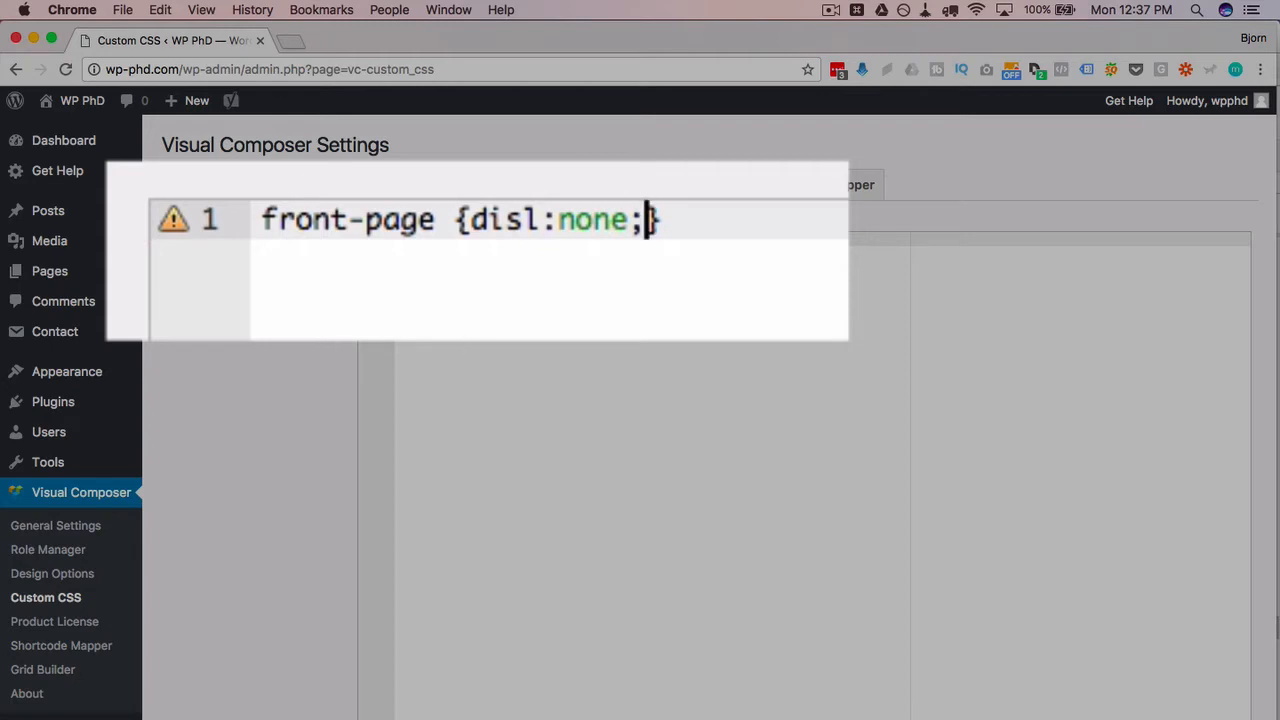
mouse_move(173, 219)
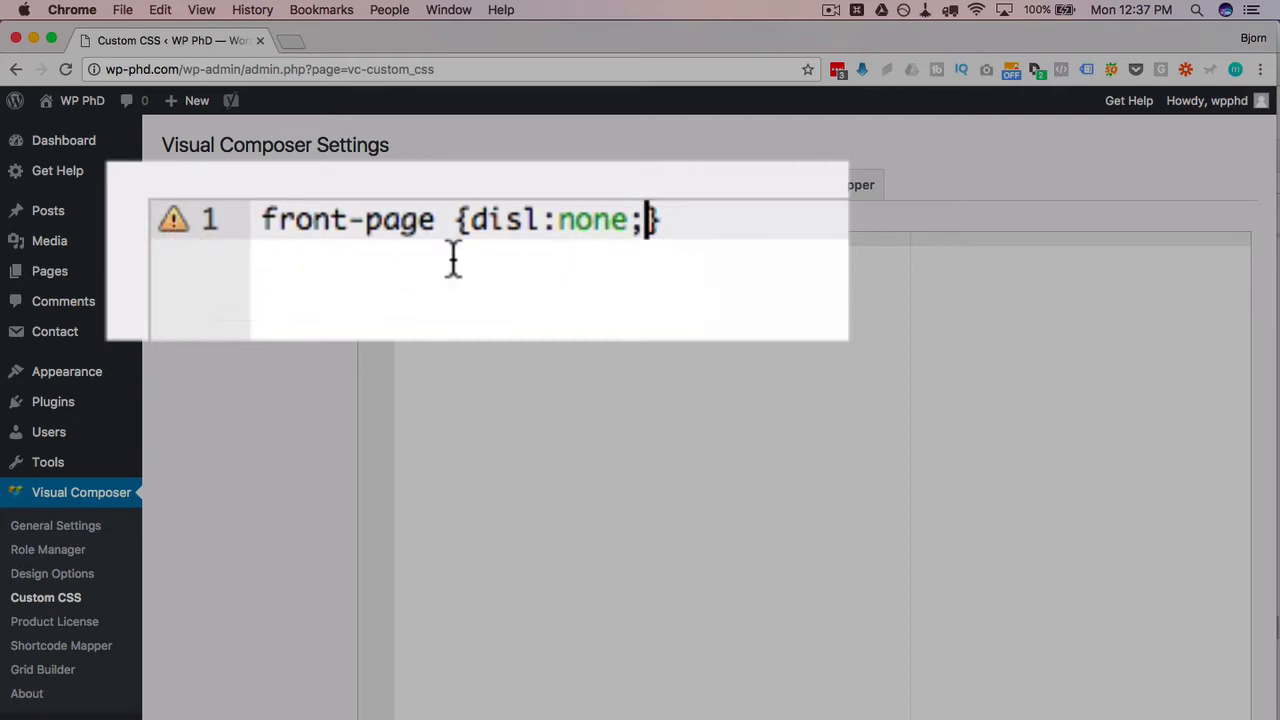
key("Backspace")
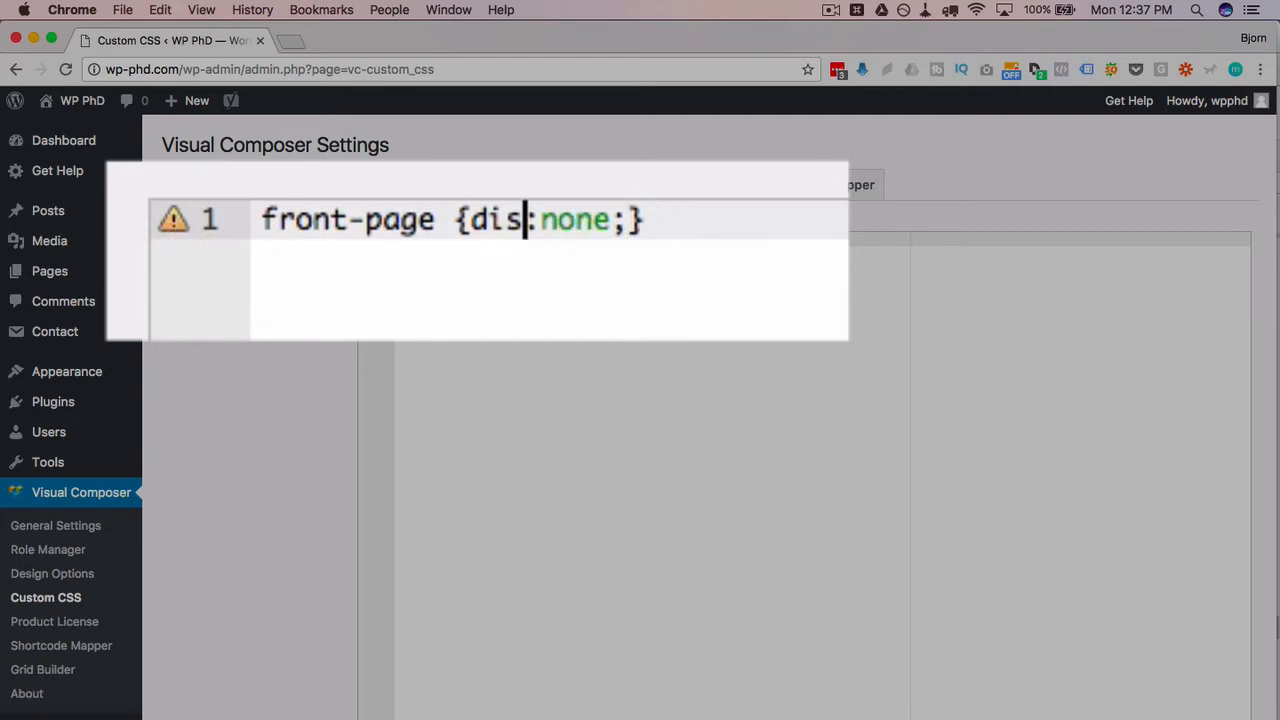
type("play")
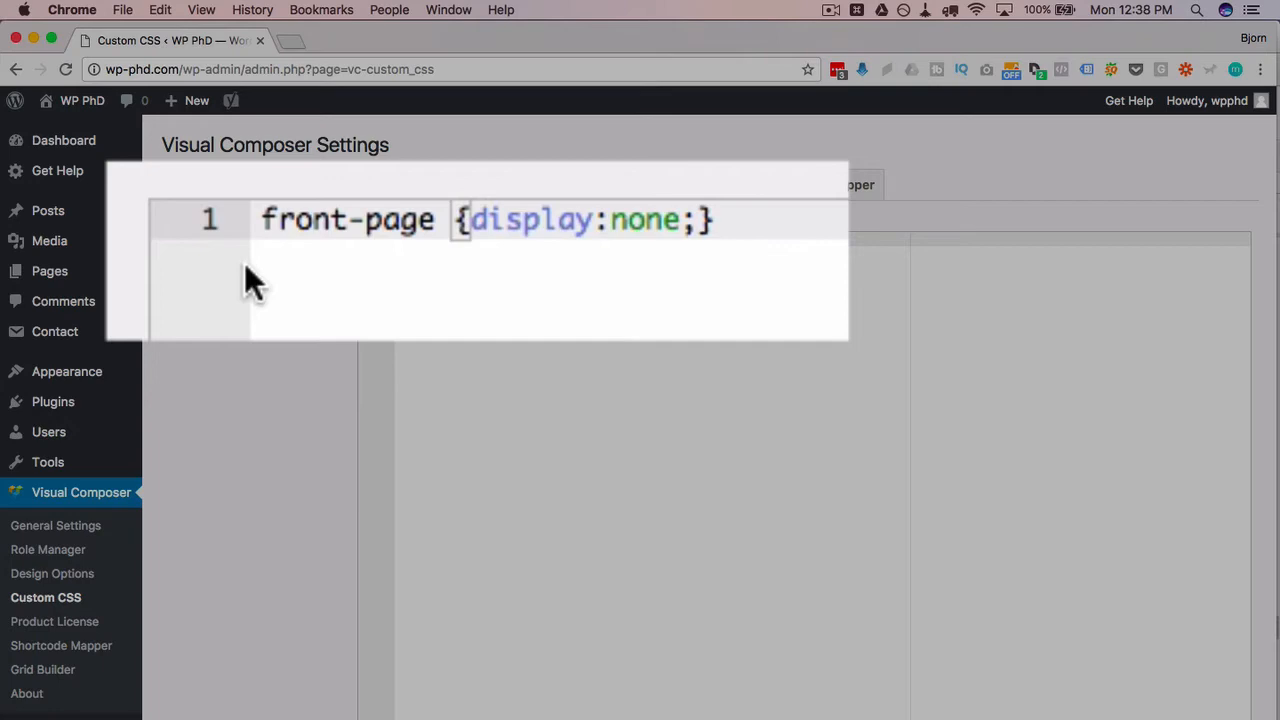
type(".")
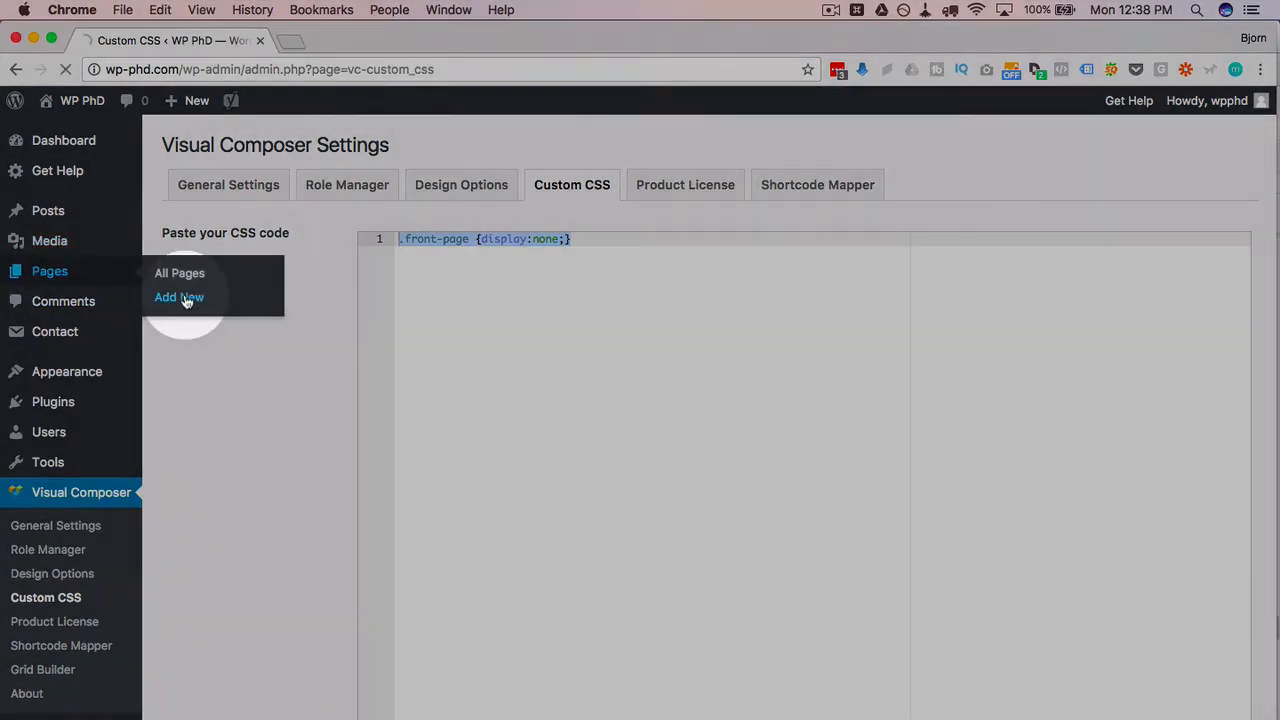
- Create a new page and save it as the 'VC CSS' draft
left_click(179, 297)
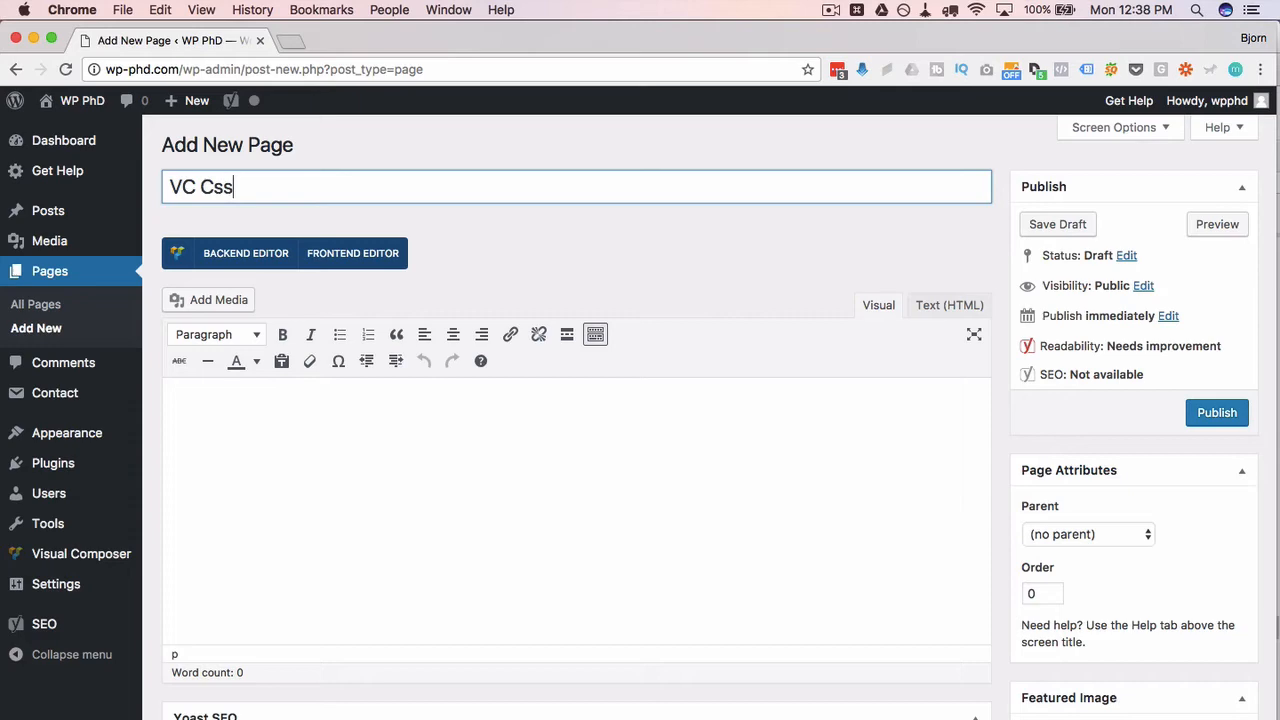
left_click(1057, 223)
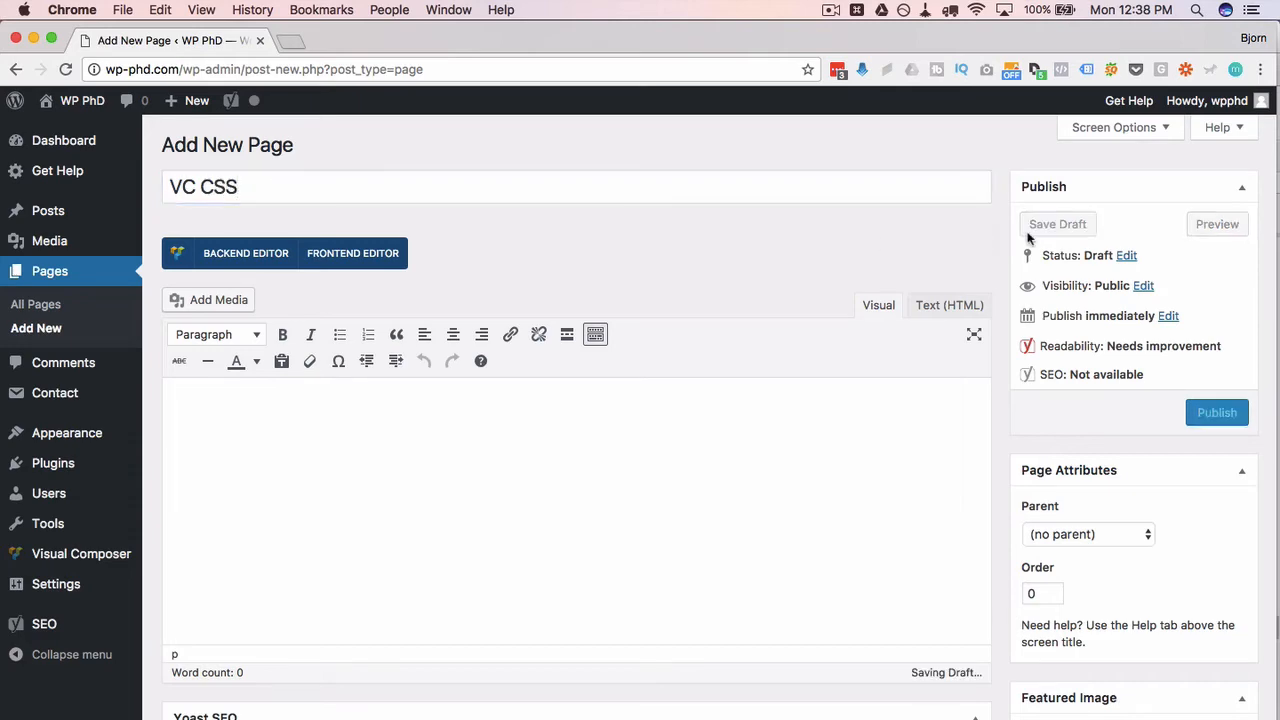
left_click(1057, 223)
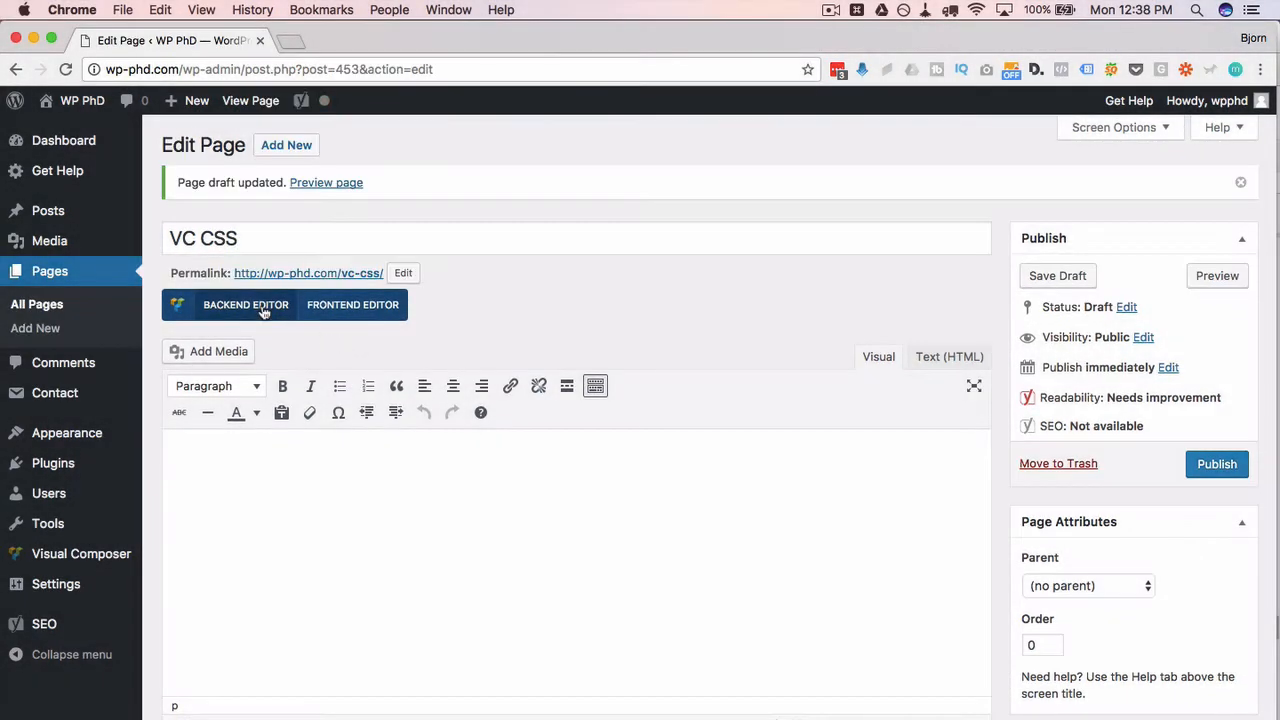
- Switch the page to the Backend Editor and inspect its Page Settings custom CSS box
left_click(245, 305)
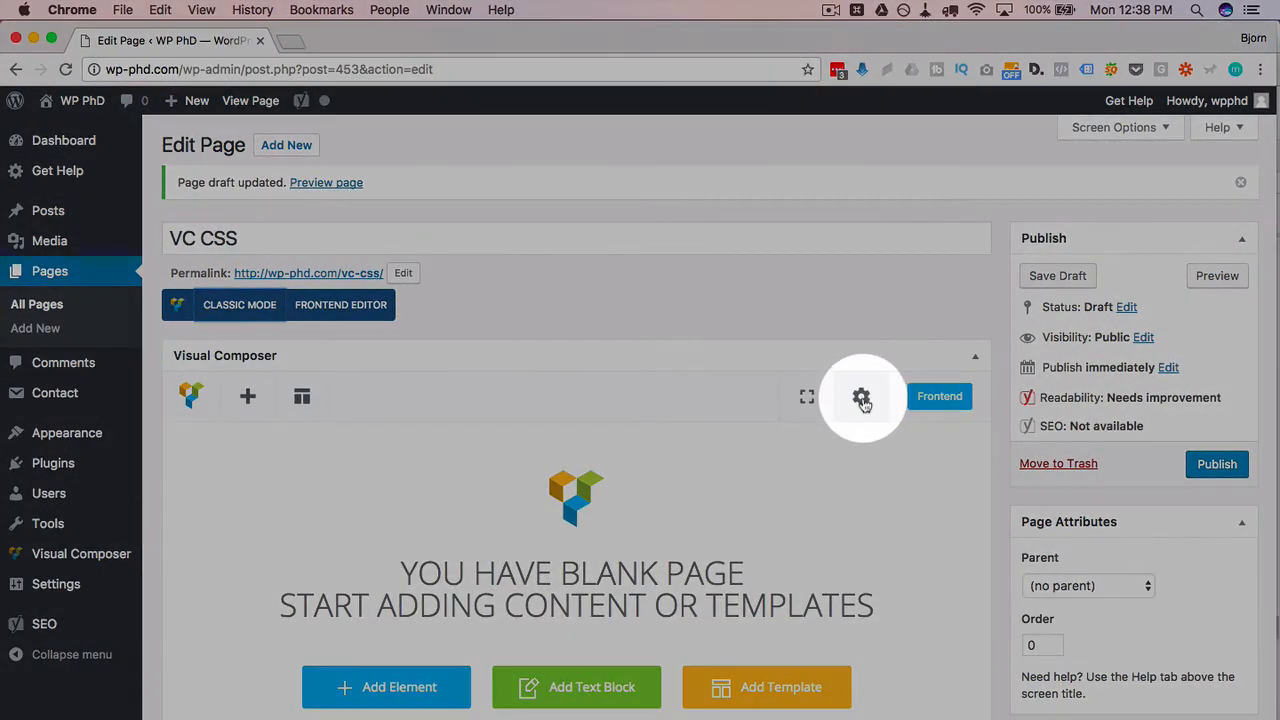
left_click(862, 396)
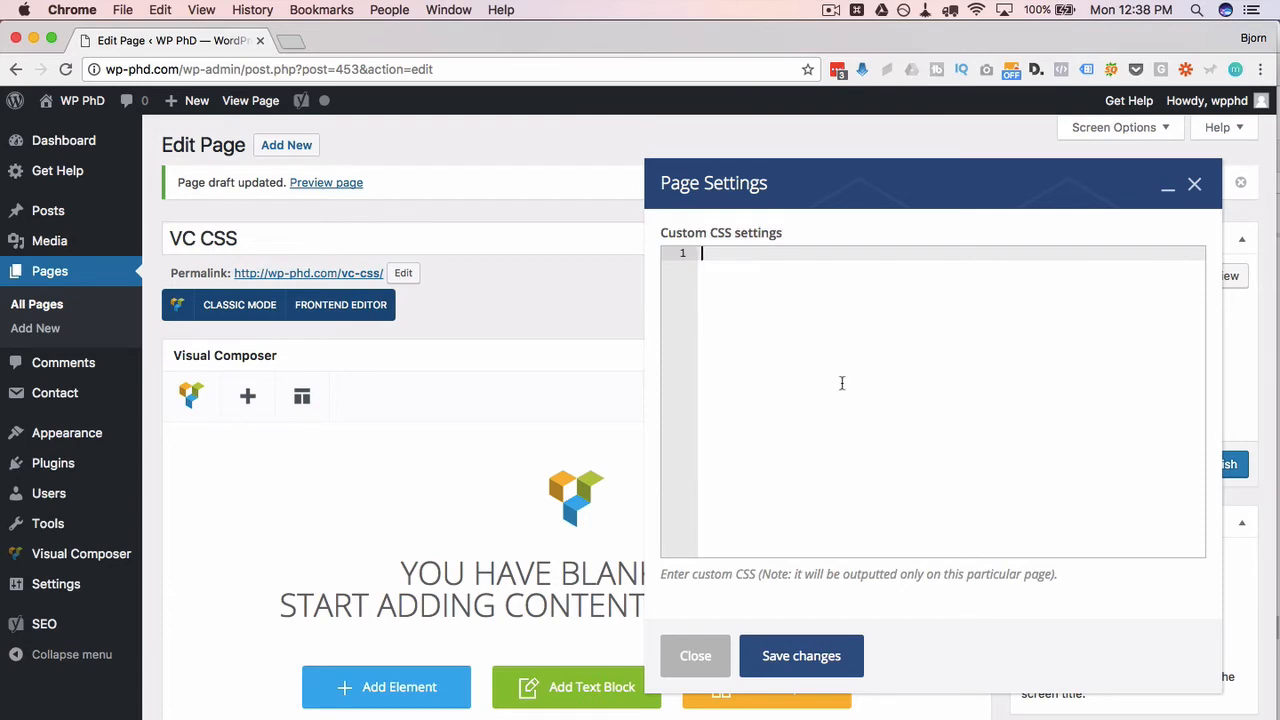
left_click(695, 655)
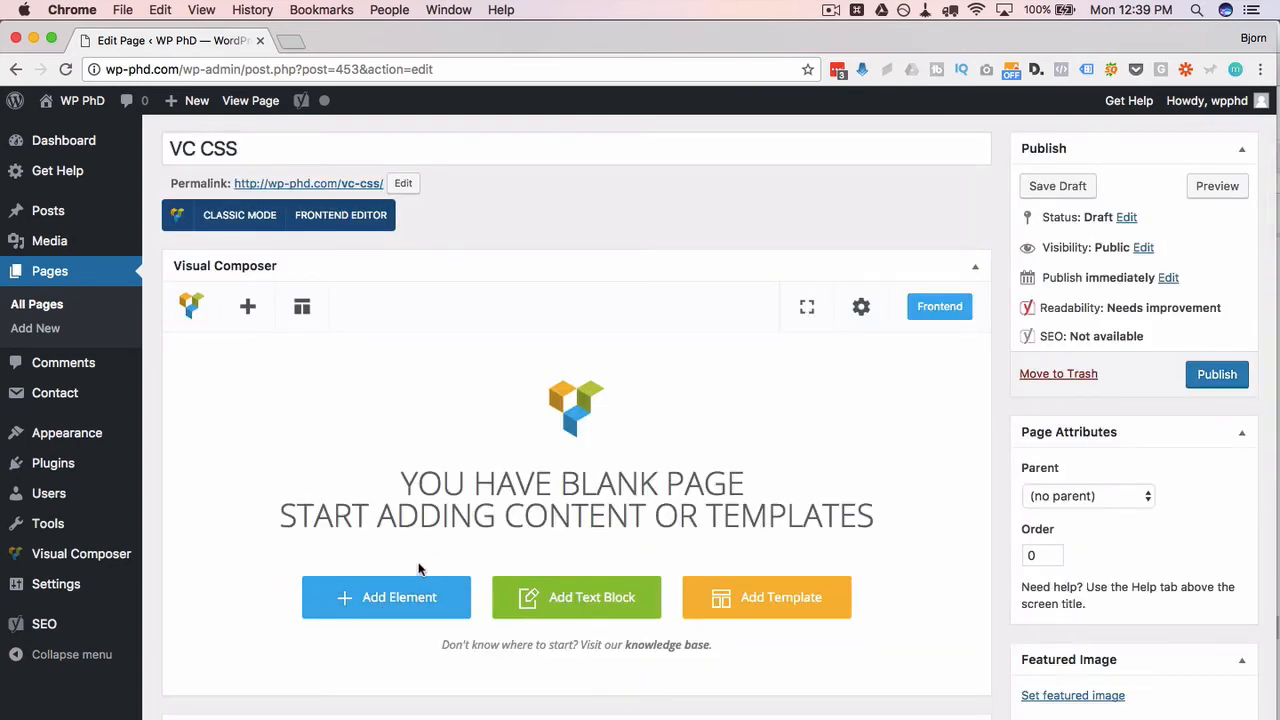
- Add a Text Block element and view its Design Options margin, border and padding box
left_click(386, 597)
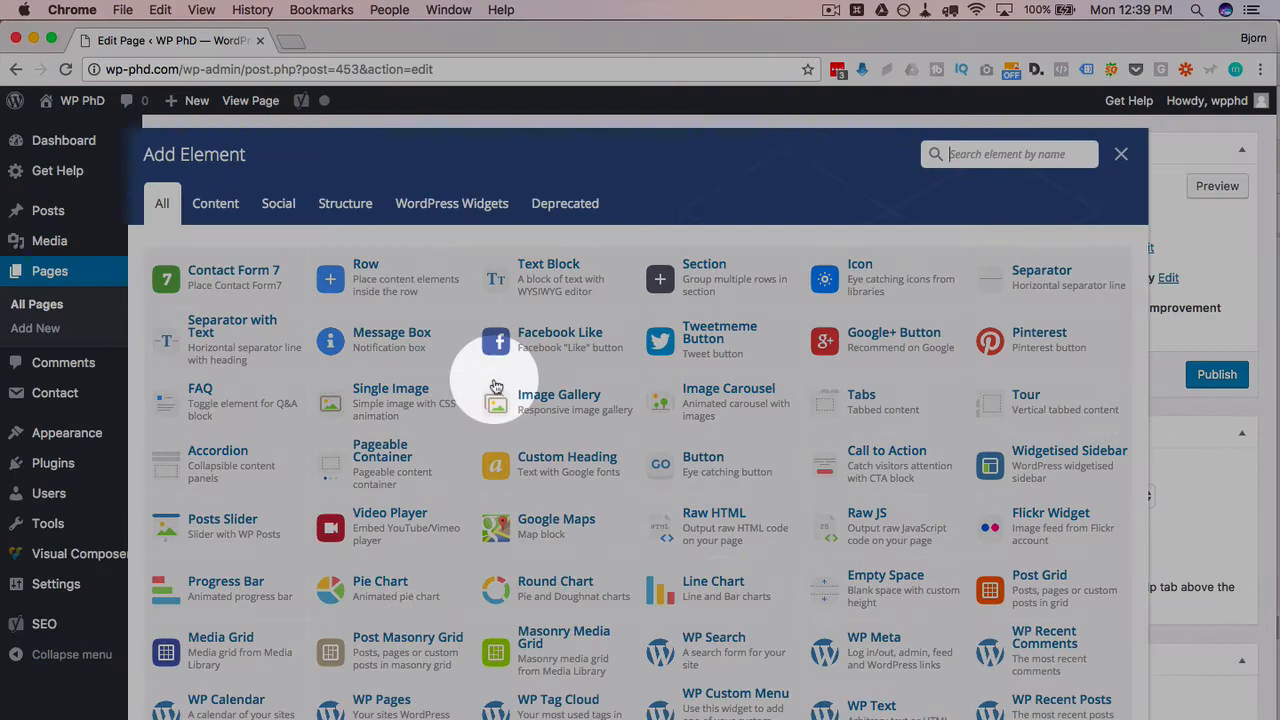
left_click(548, 278)
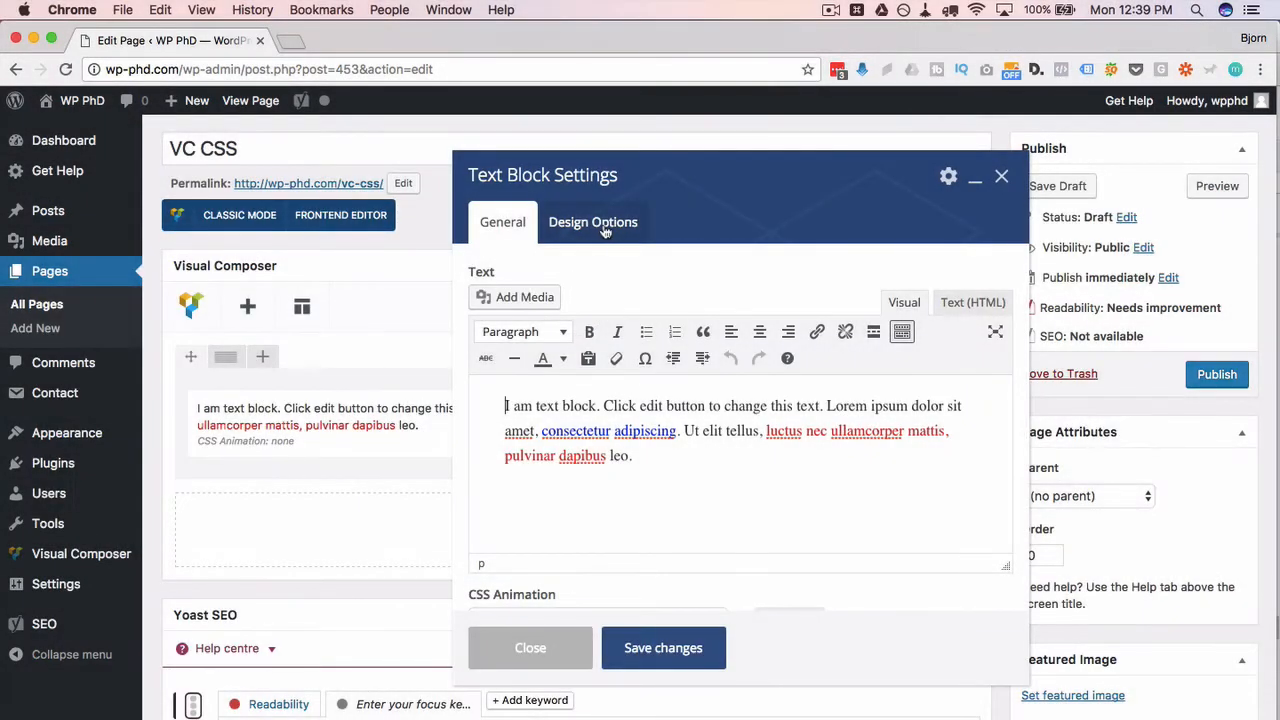
left_click(592, 222)
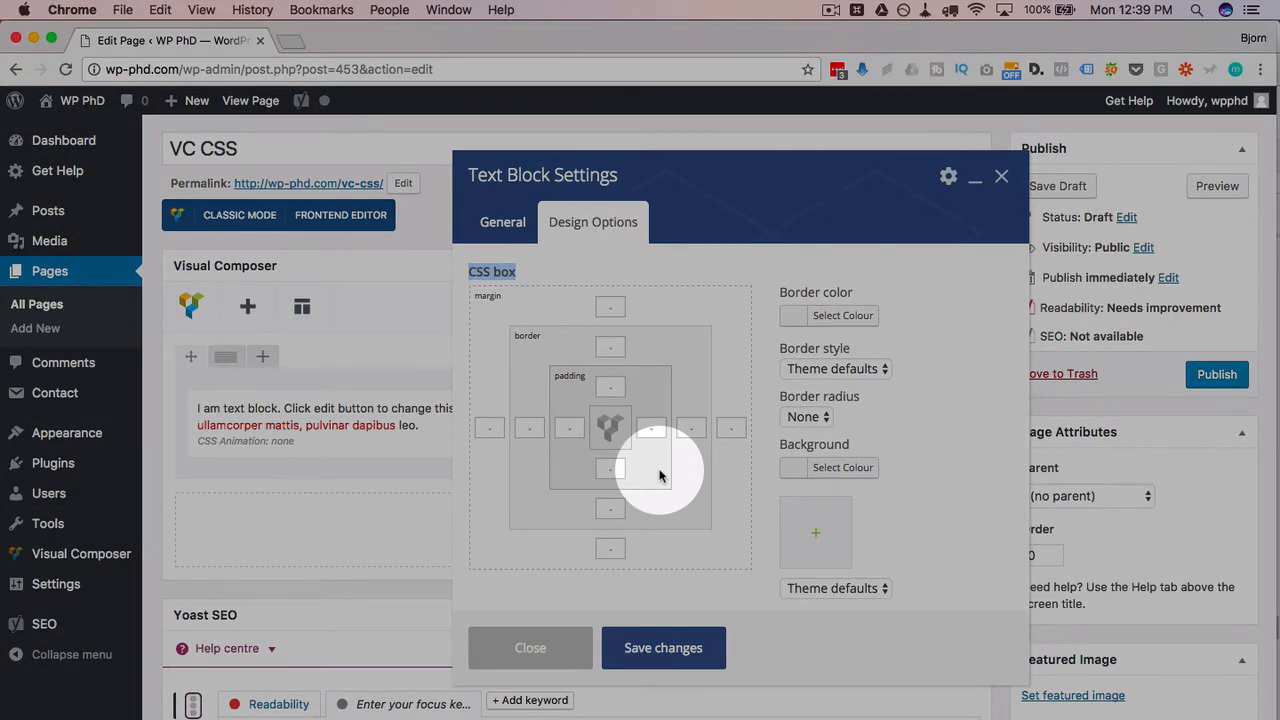
mouse_move(717, 545)
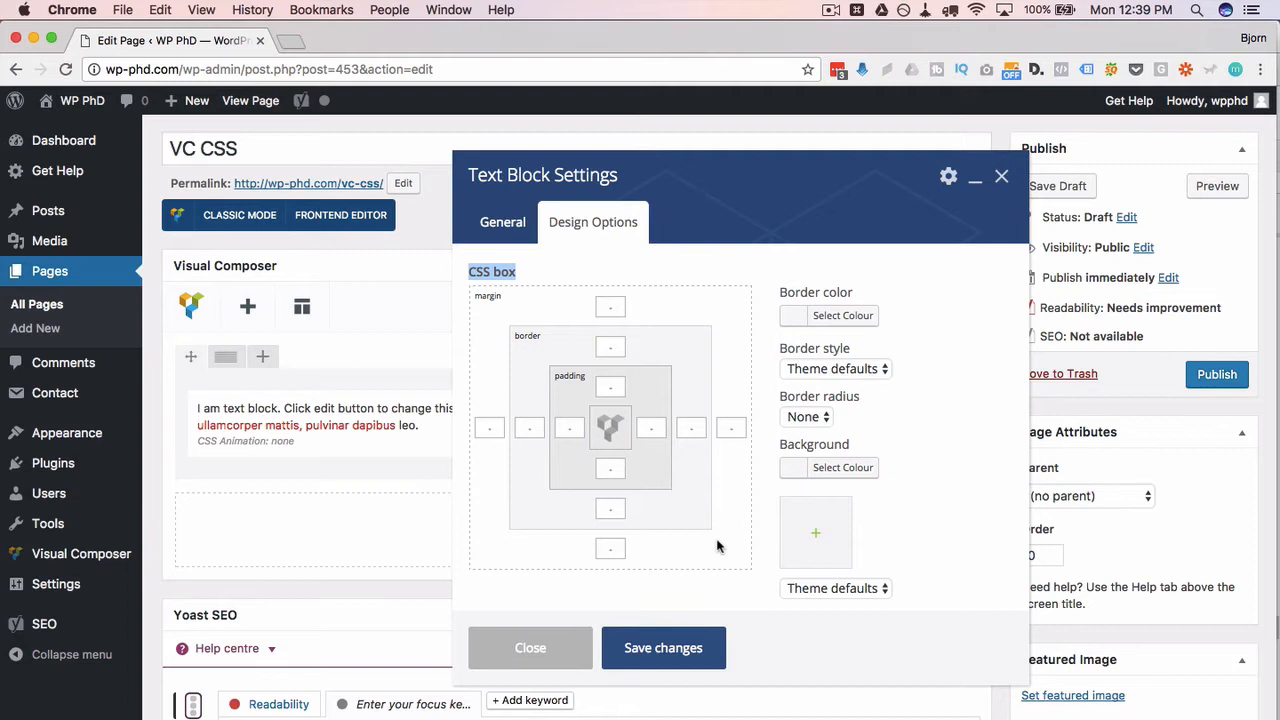
mouse_move(705, 393)
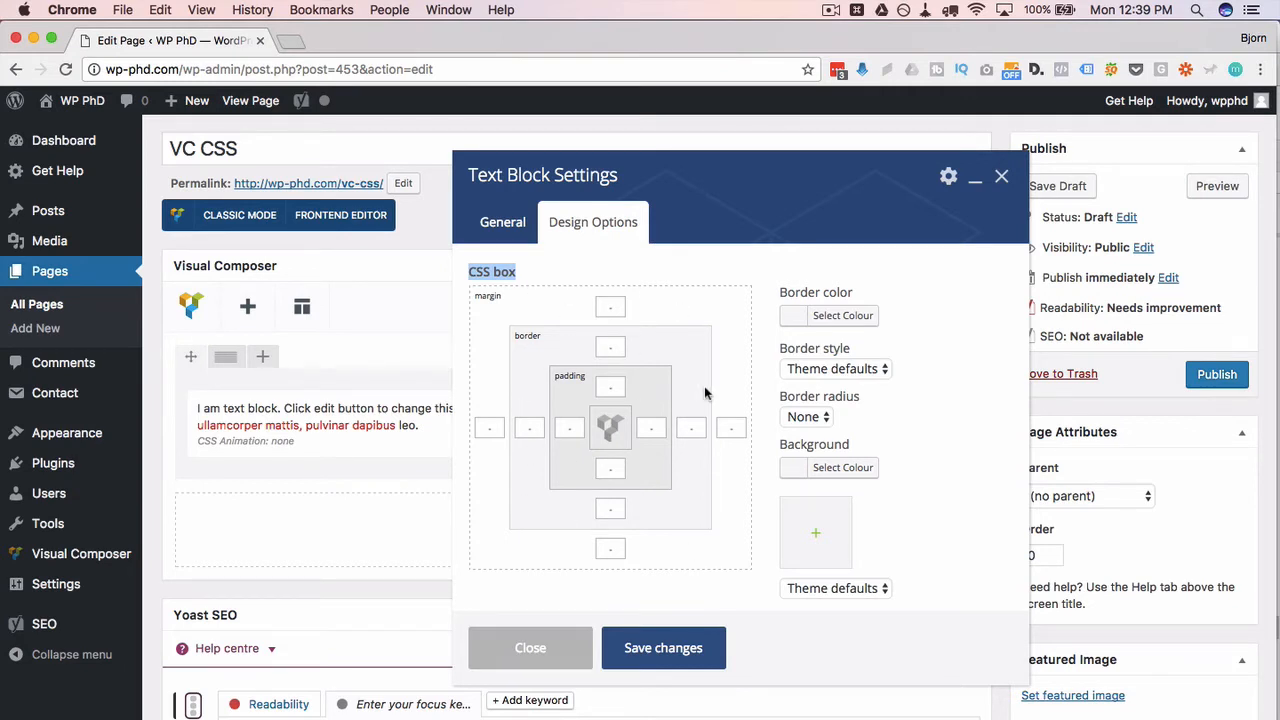
mouse_move(615, 407)
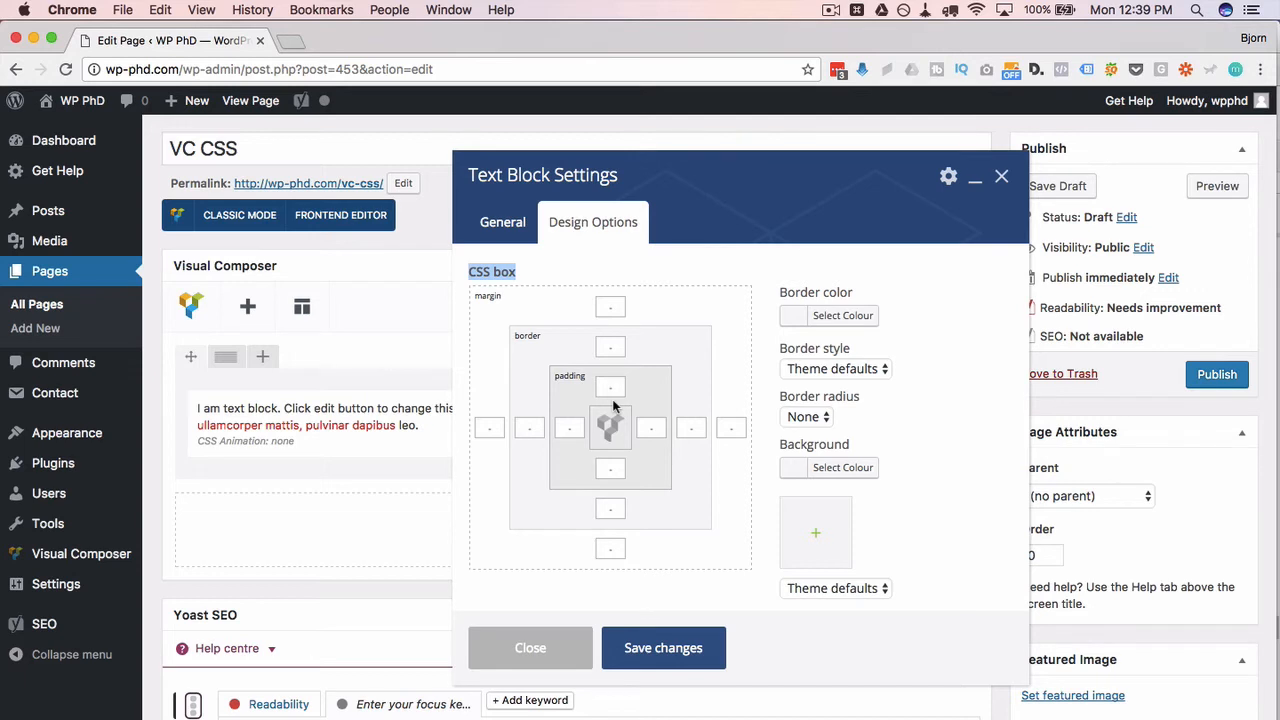
mouse_move(593, 413)
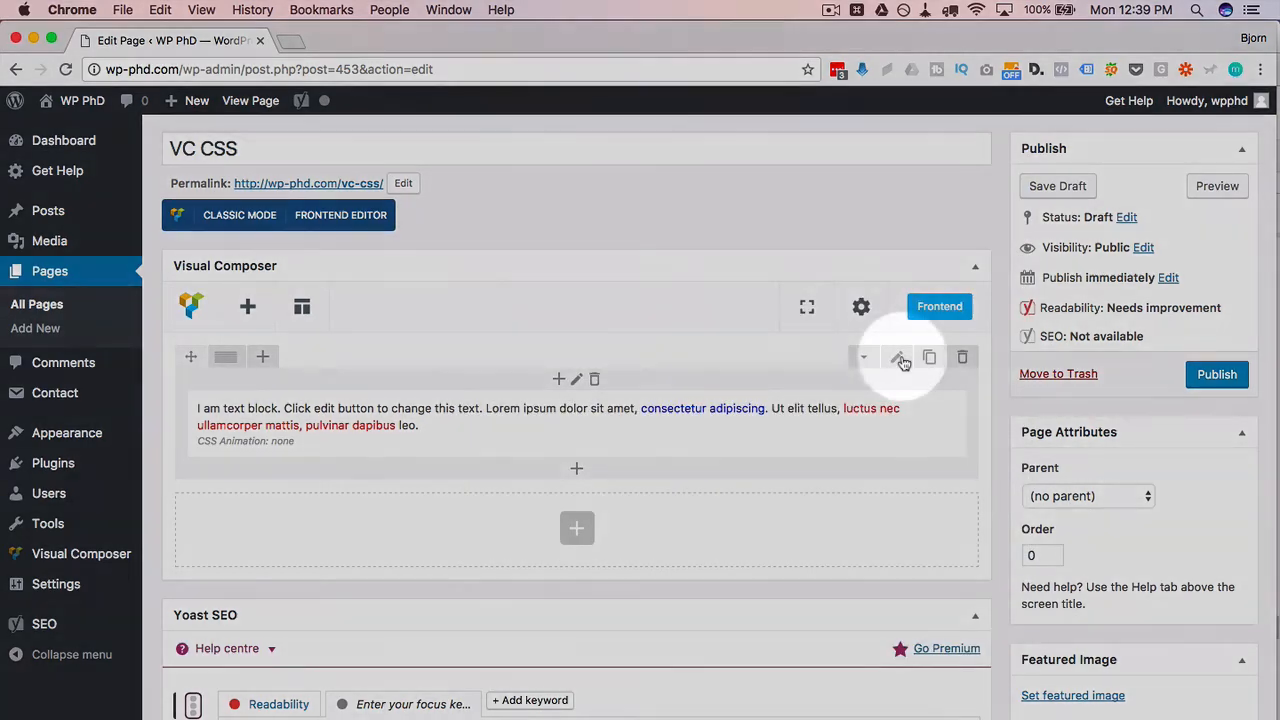
left_click(898, 357)
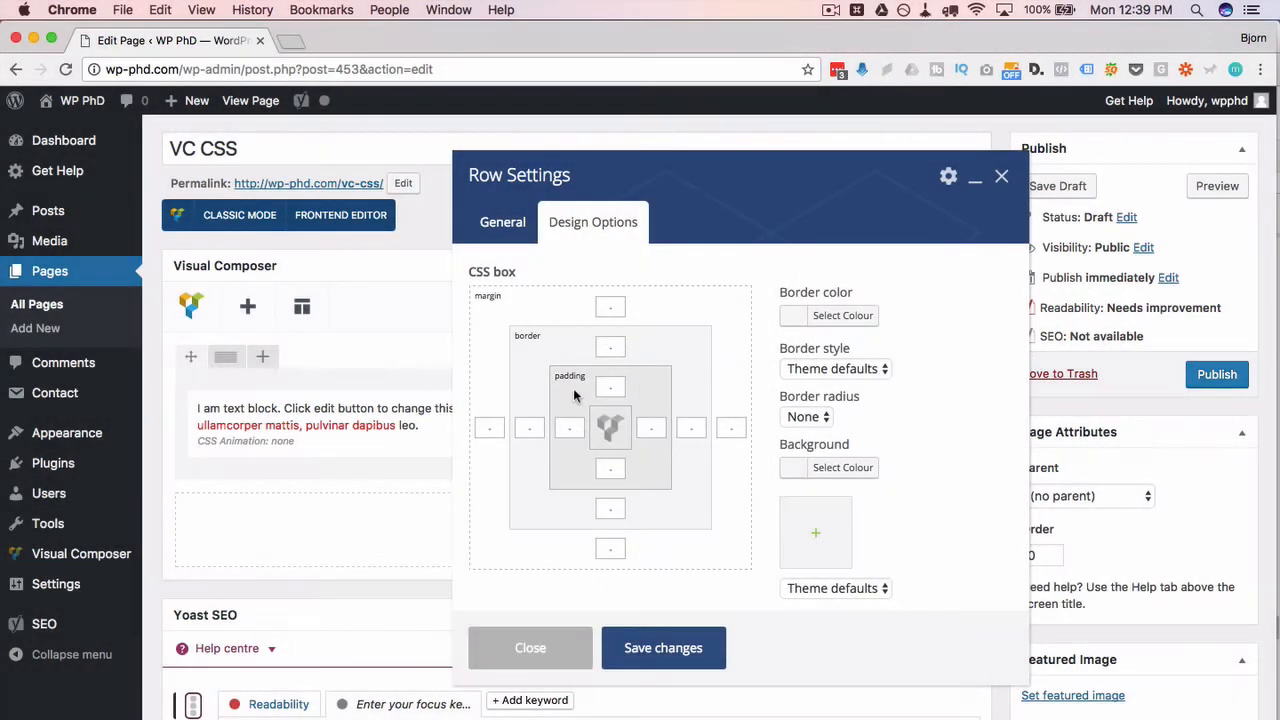
mouse_move(645, 500)
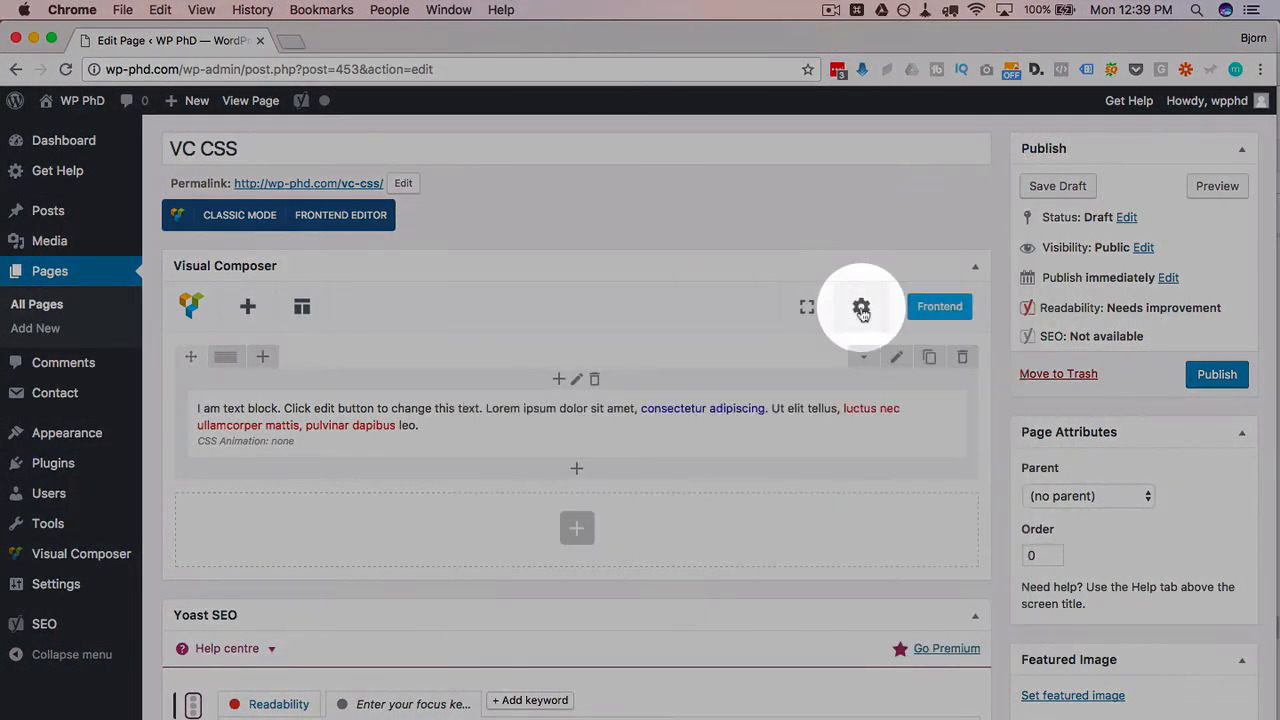
- Glance at Page Settings, then save the VC CSS draft via the Frontend Editor switch
left_click(861, 306)
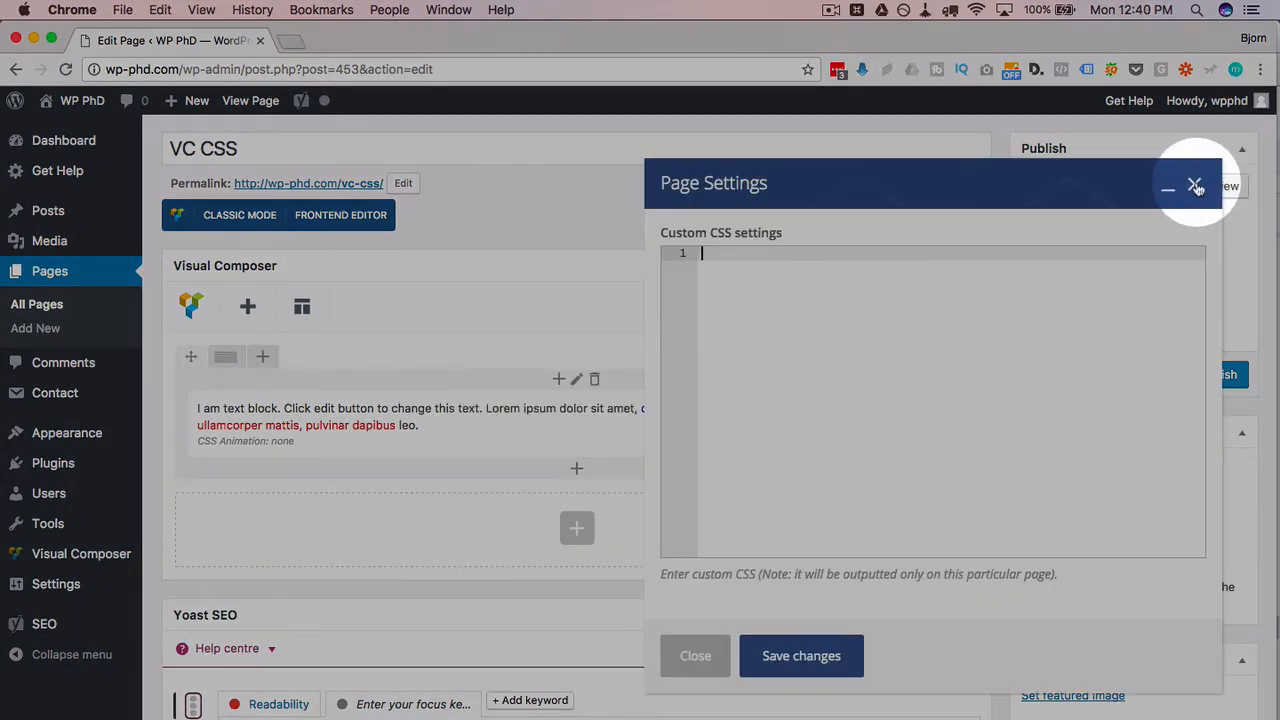
left_click(1195, 187)
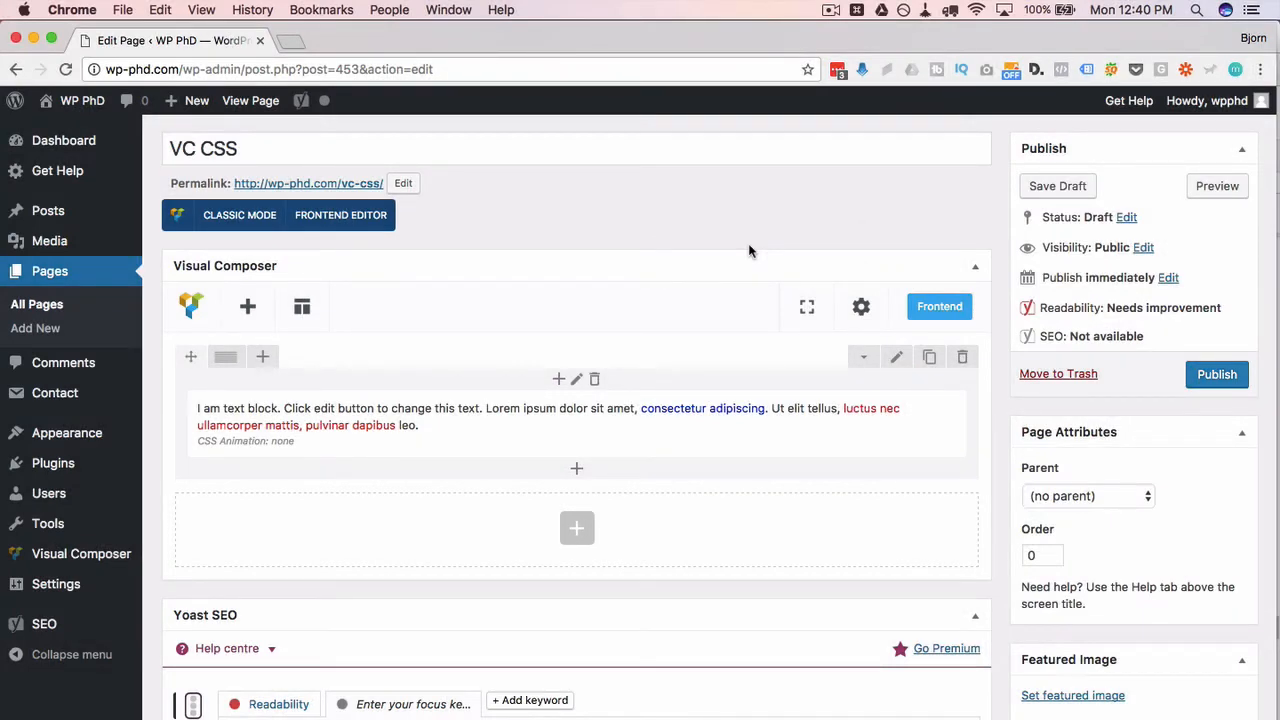
left_click(340, 214)
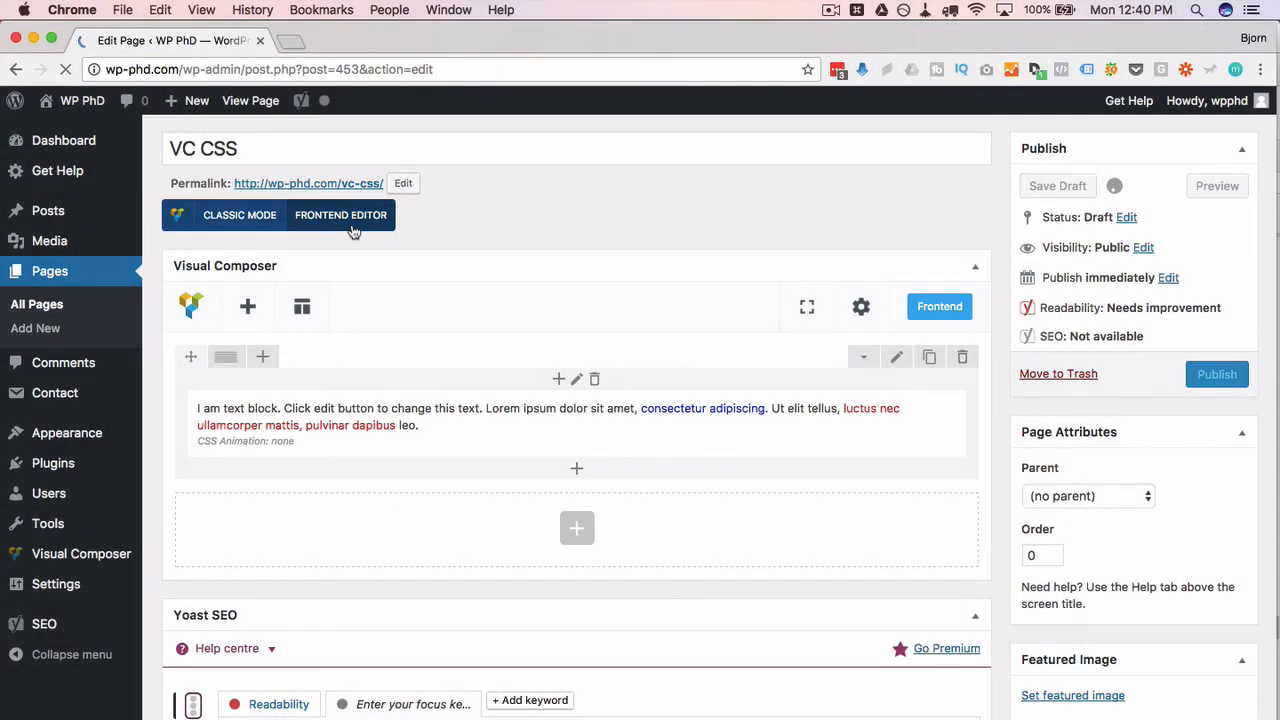
left_click(239, 214)
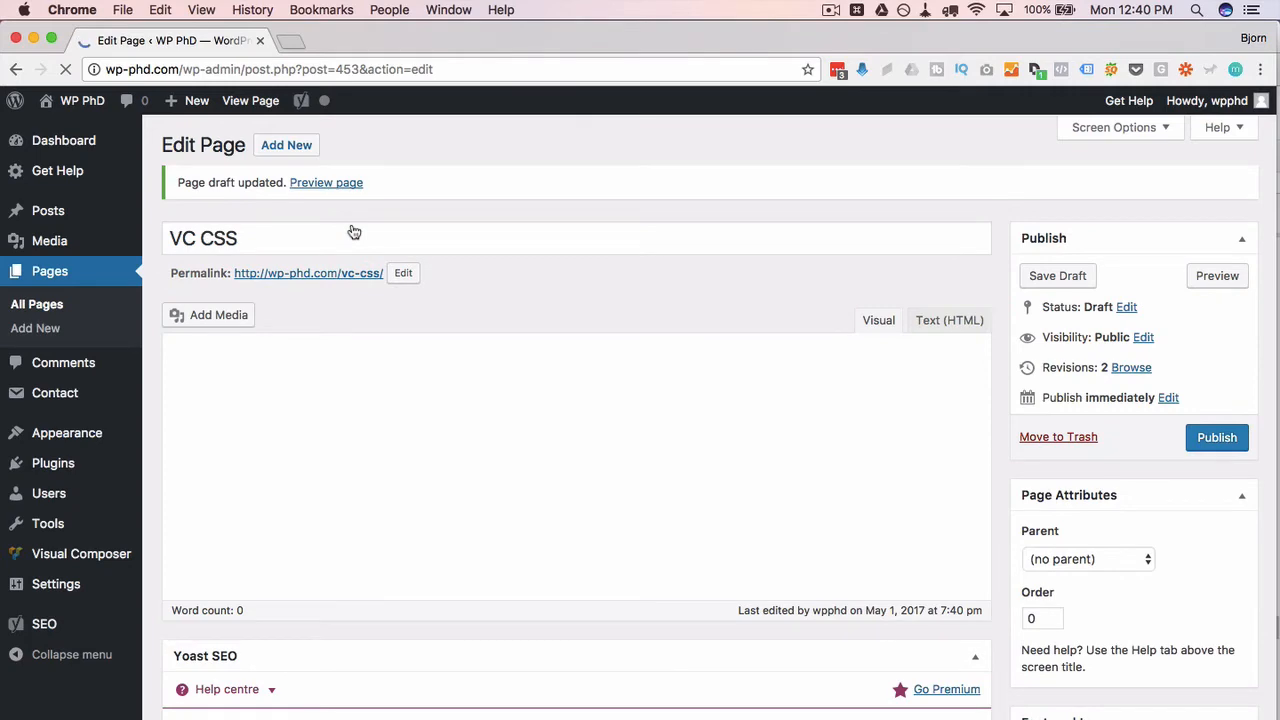
left_click(239, 305)
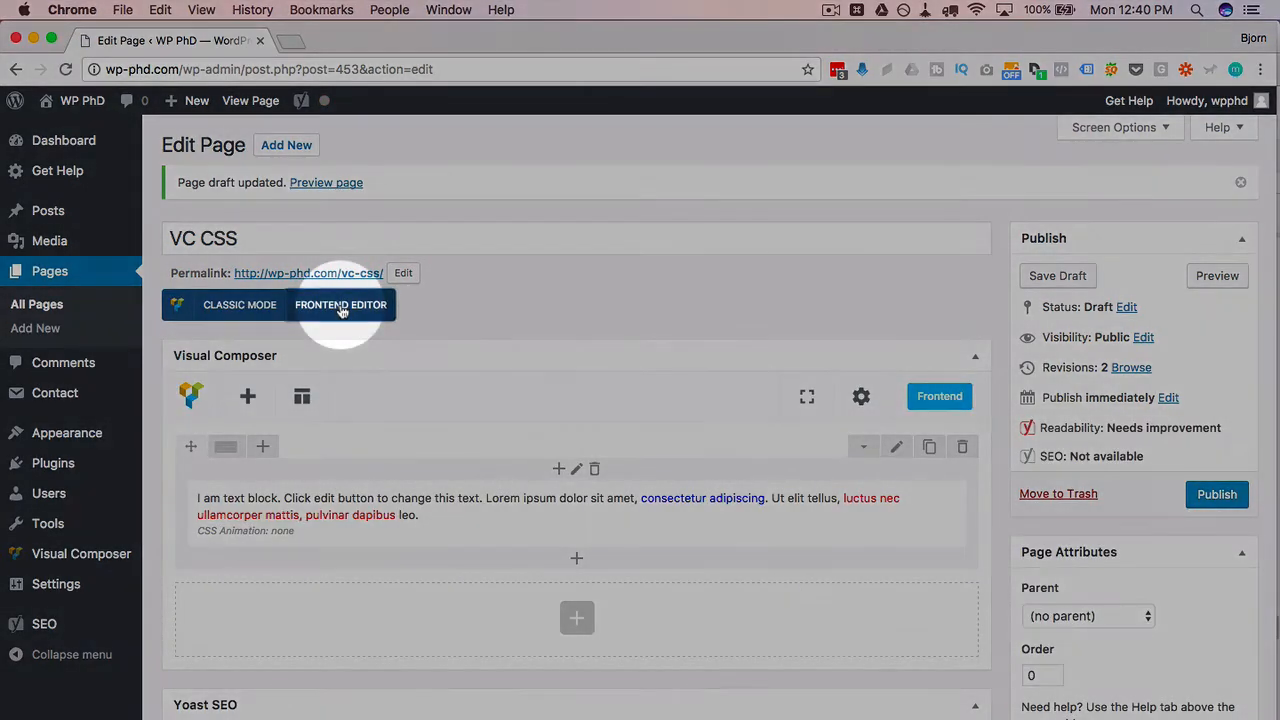
- Load the VC CSS page in the frontend editor and show its Page Settings
left_click(340, 305)
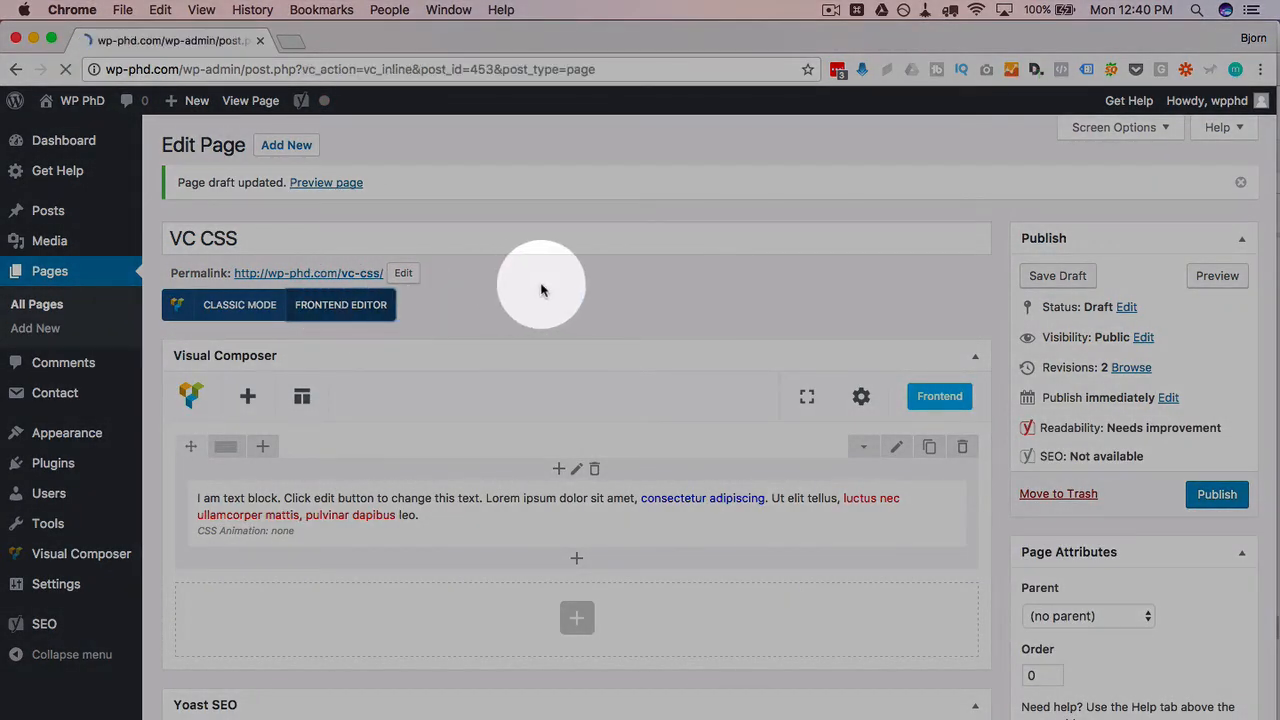
left_click(938, 396)
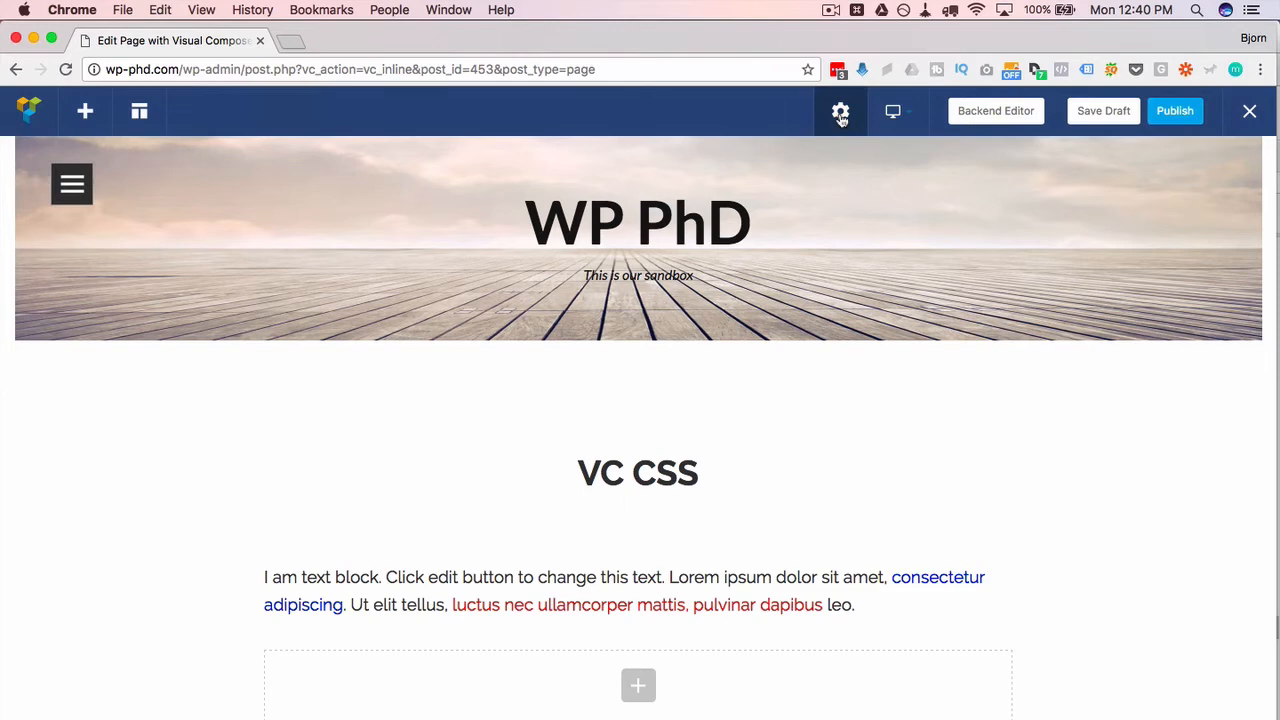
left_click(840, 110)
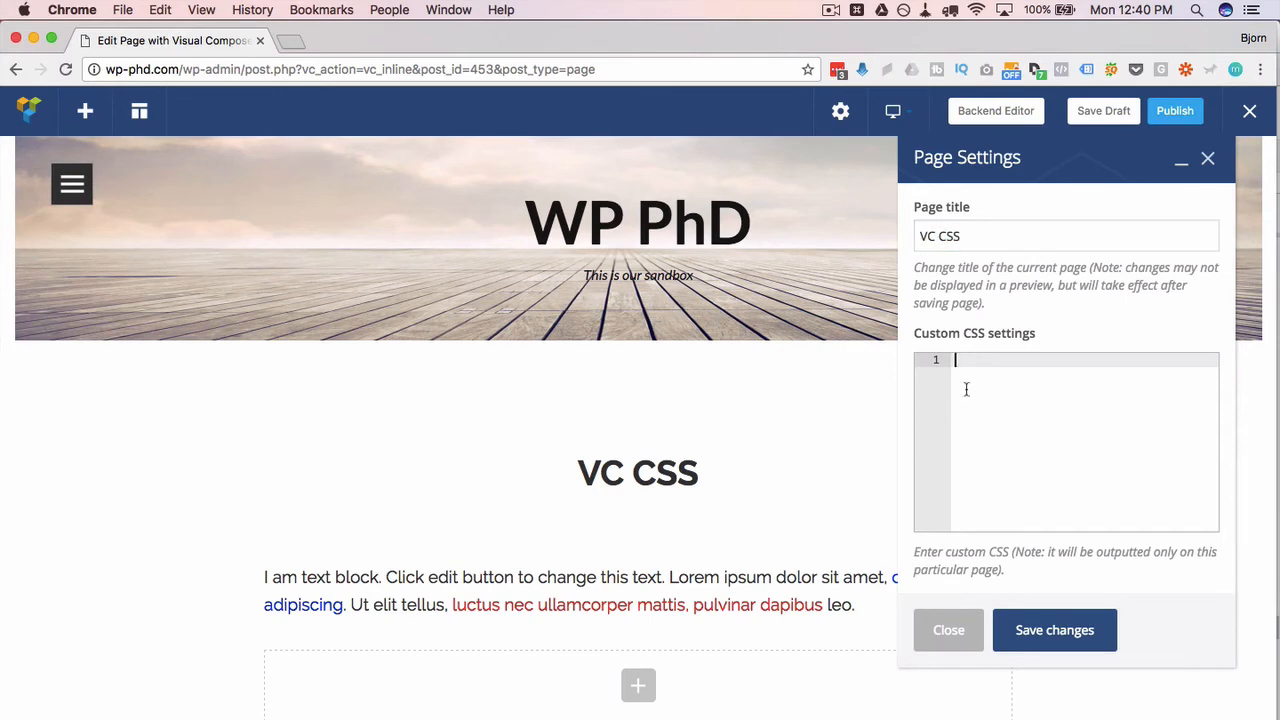
- Write the page custom CSS rule todo {display:inline;} until no error marker remains
type("todo")
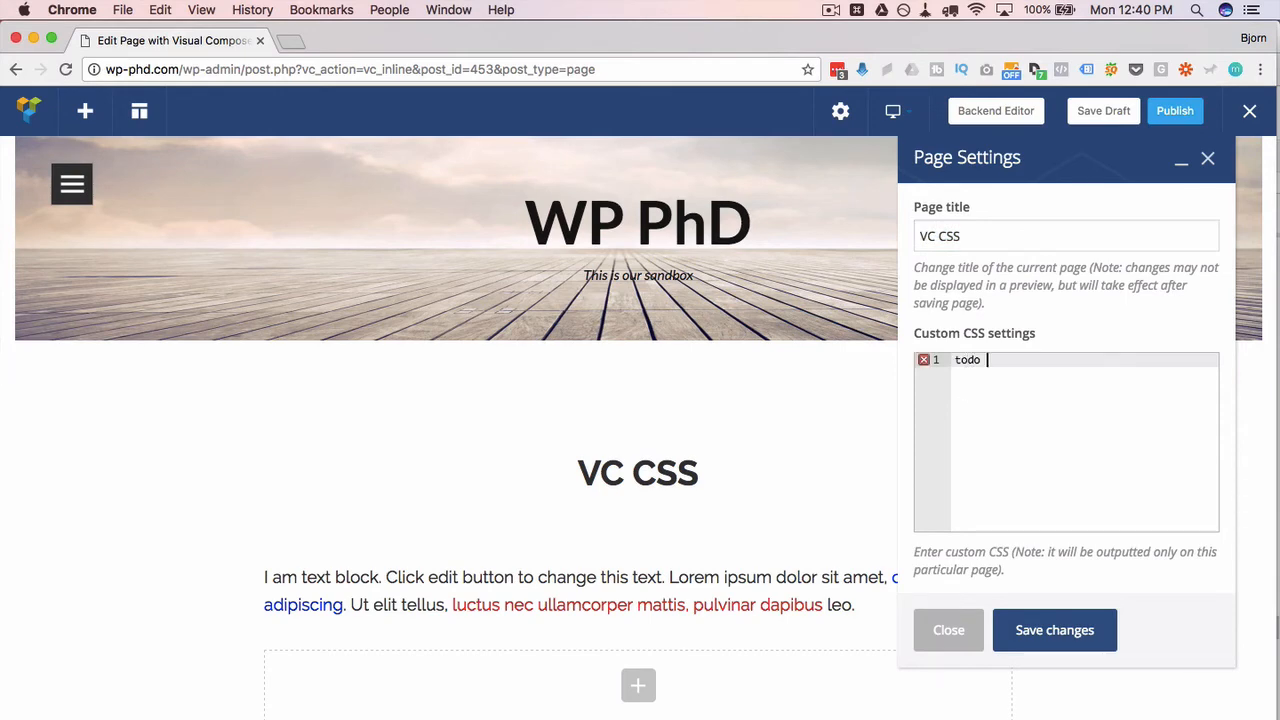
mouse_move(924, 360)
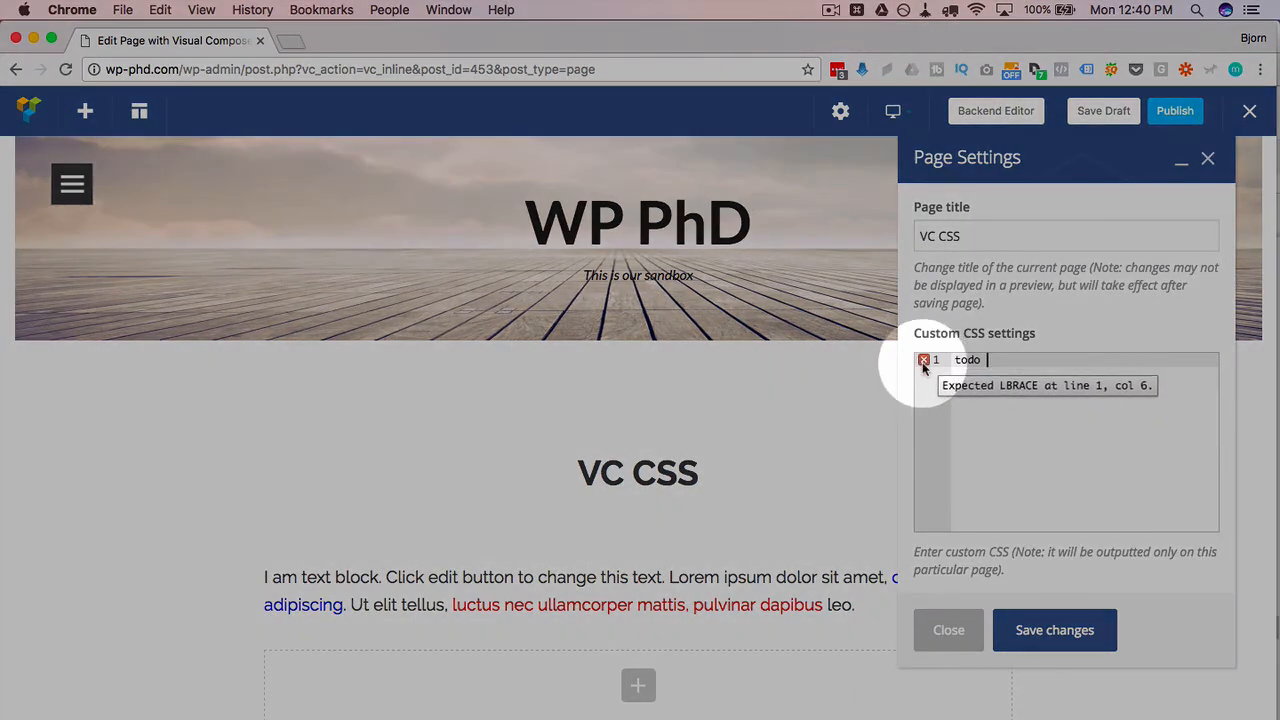
type("{")
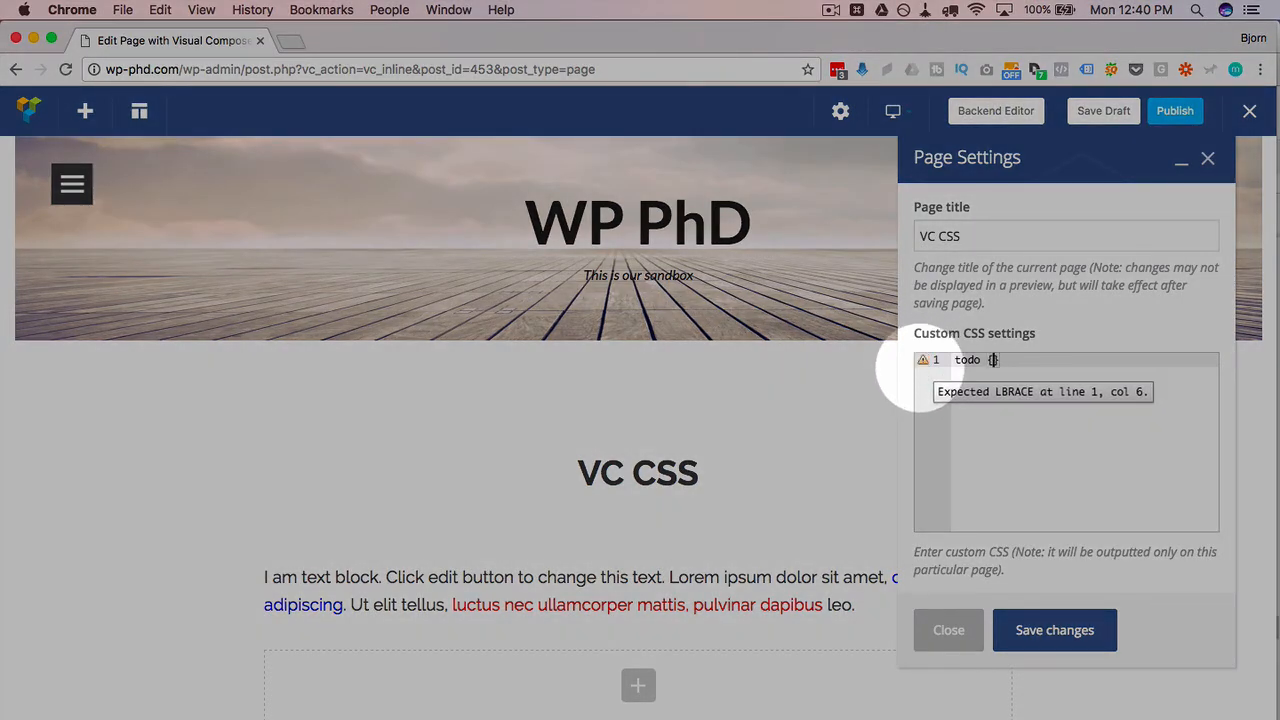
type("dis}")
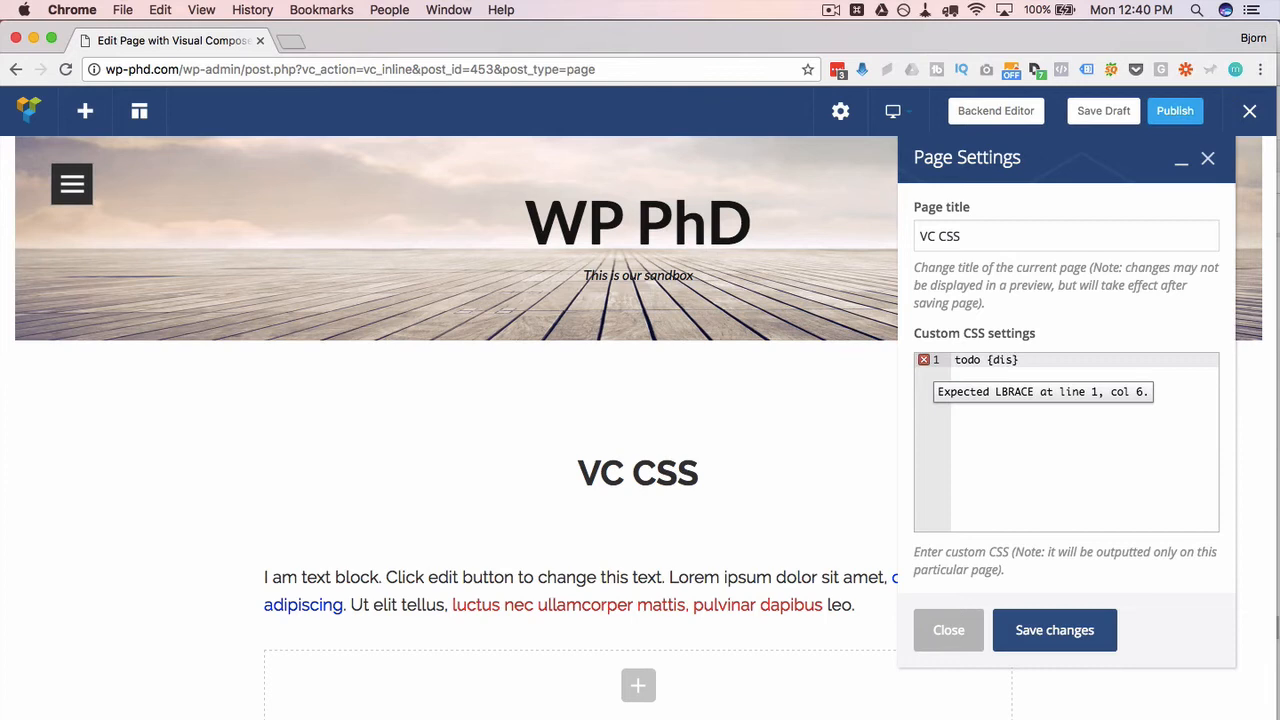
type("display:upper;")
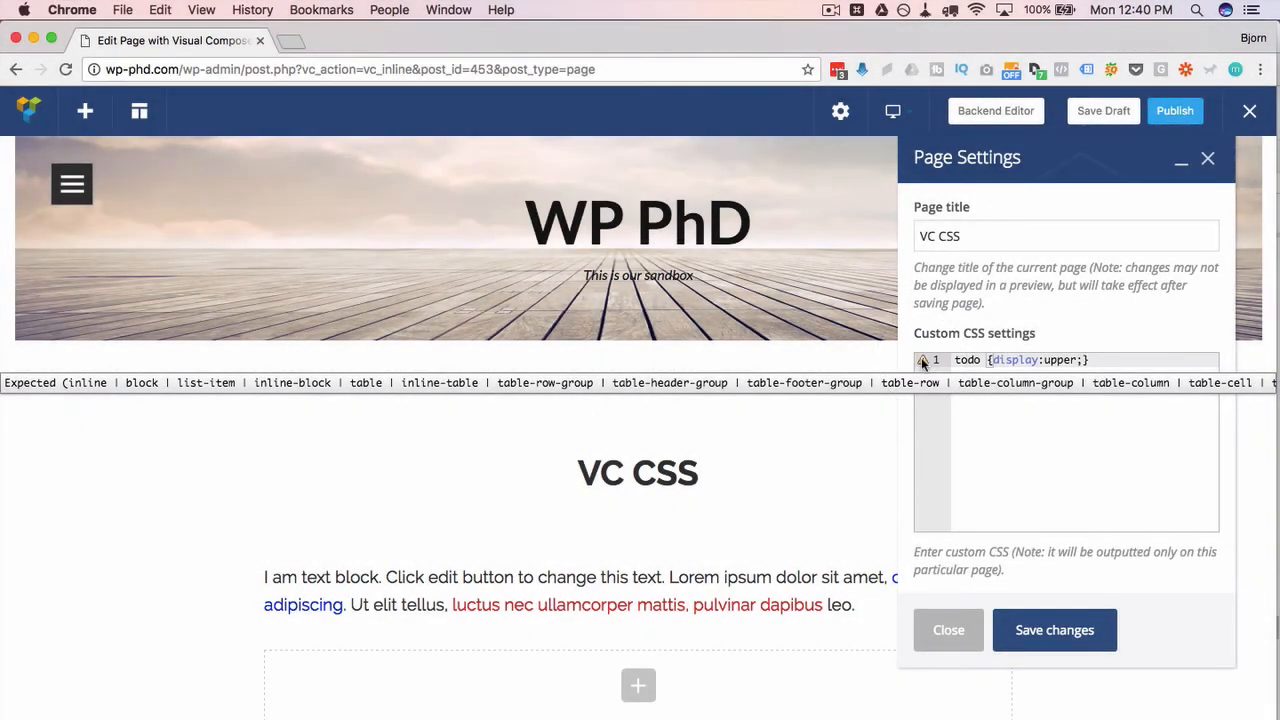
type("inlin")
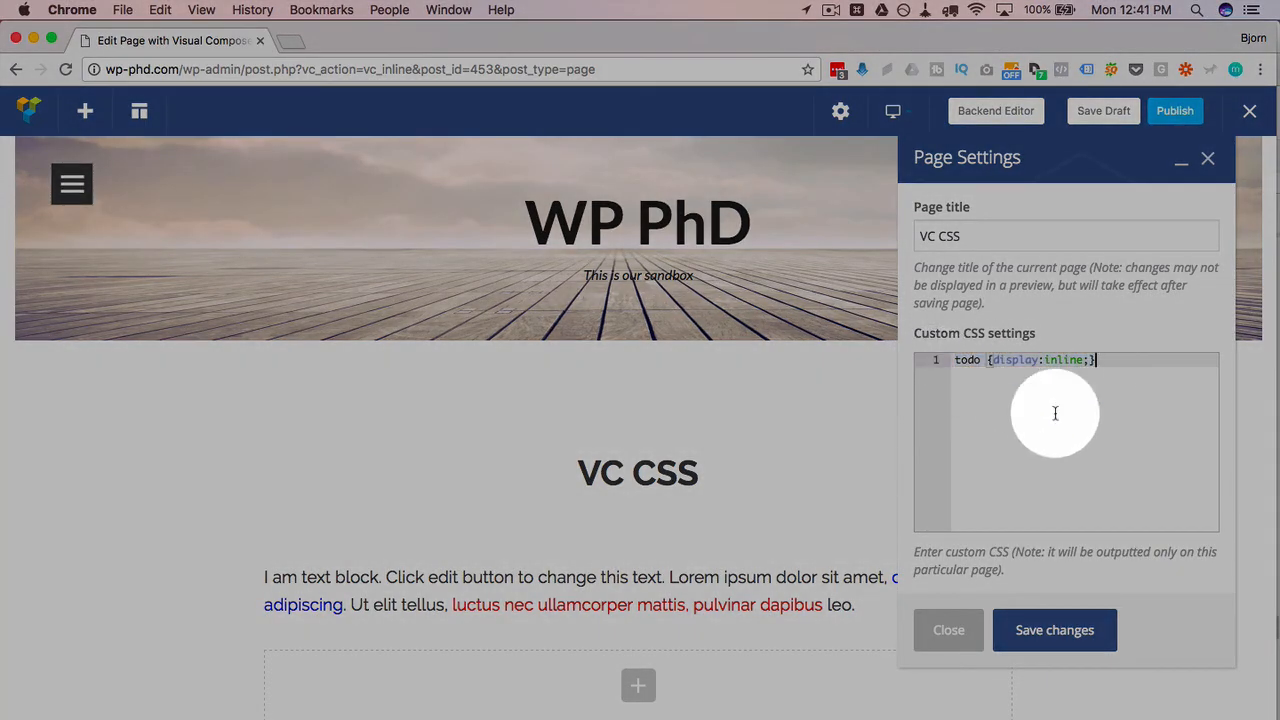
mouse_move(1129, 438)
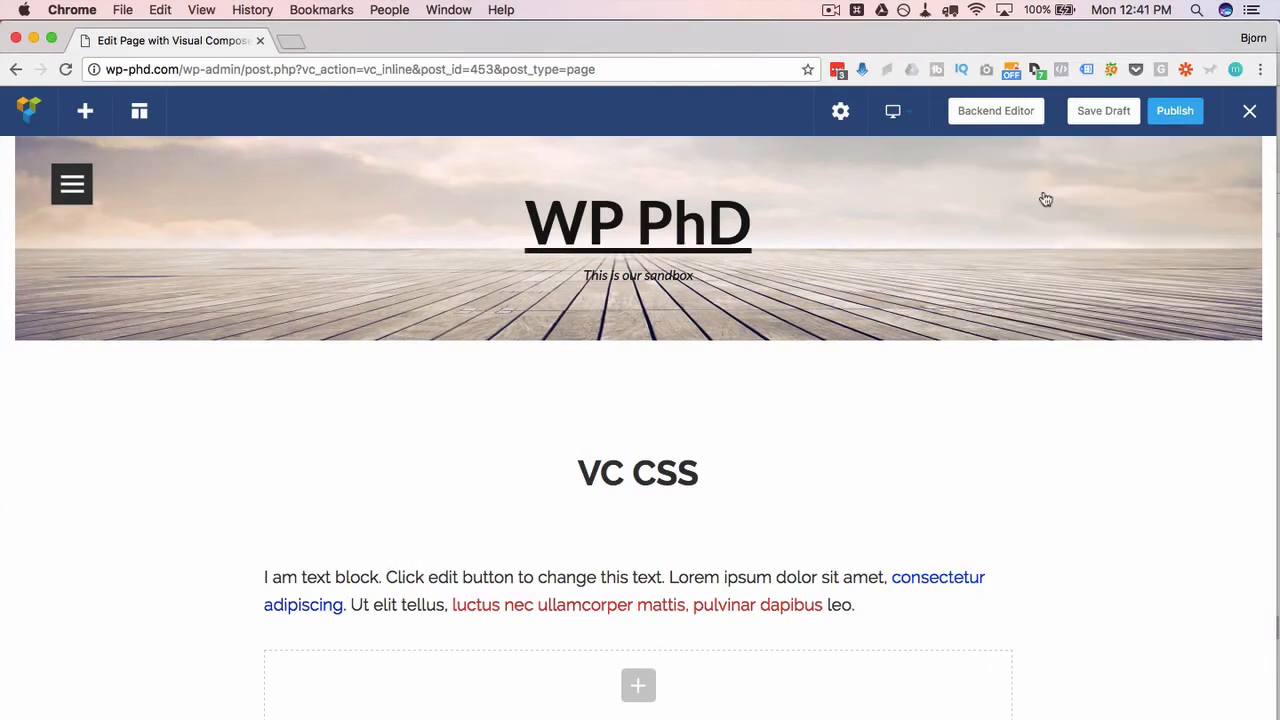
mouse_move(1046, 199)
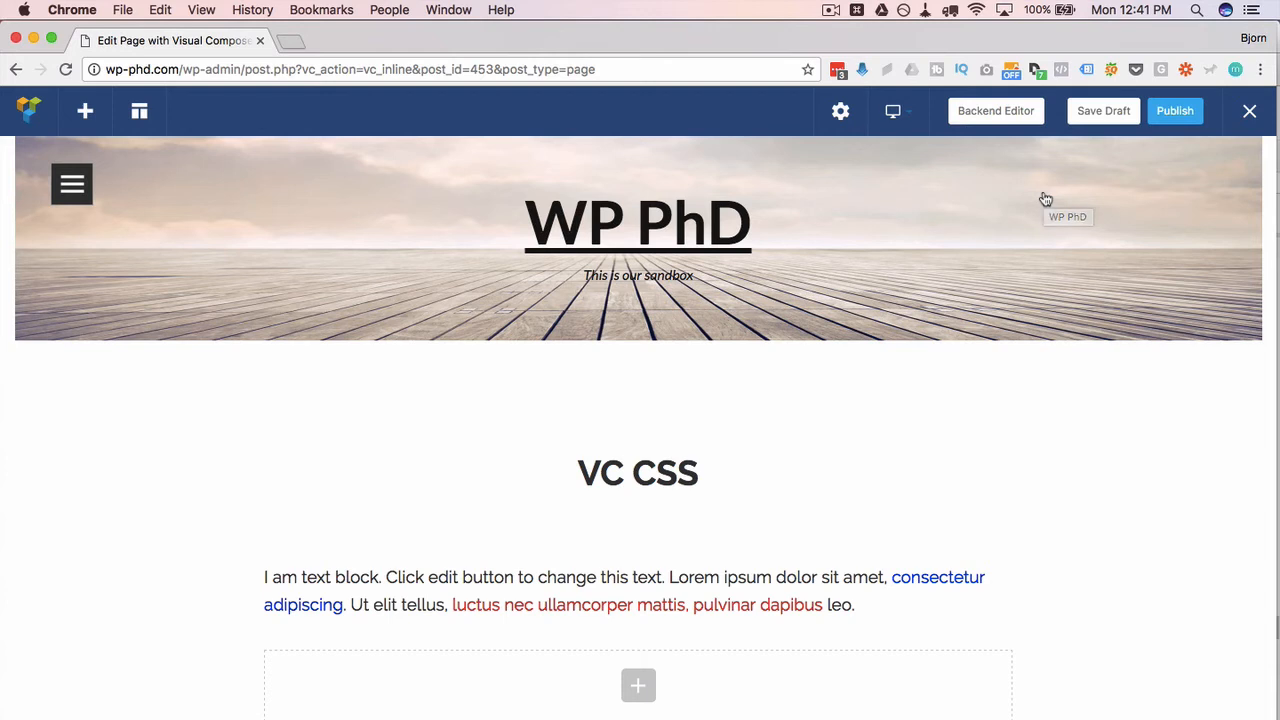
mouse_move(1046, 199)
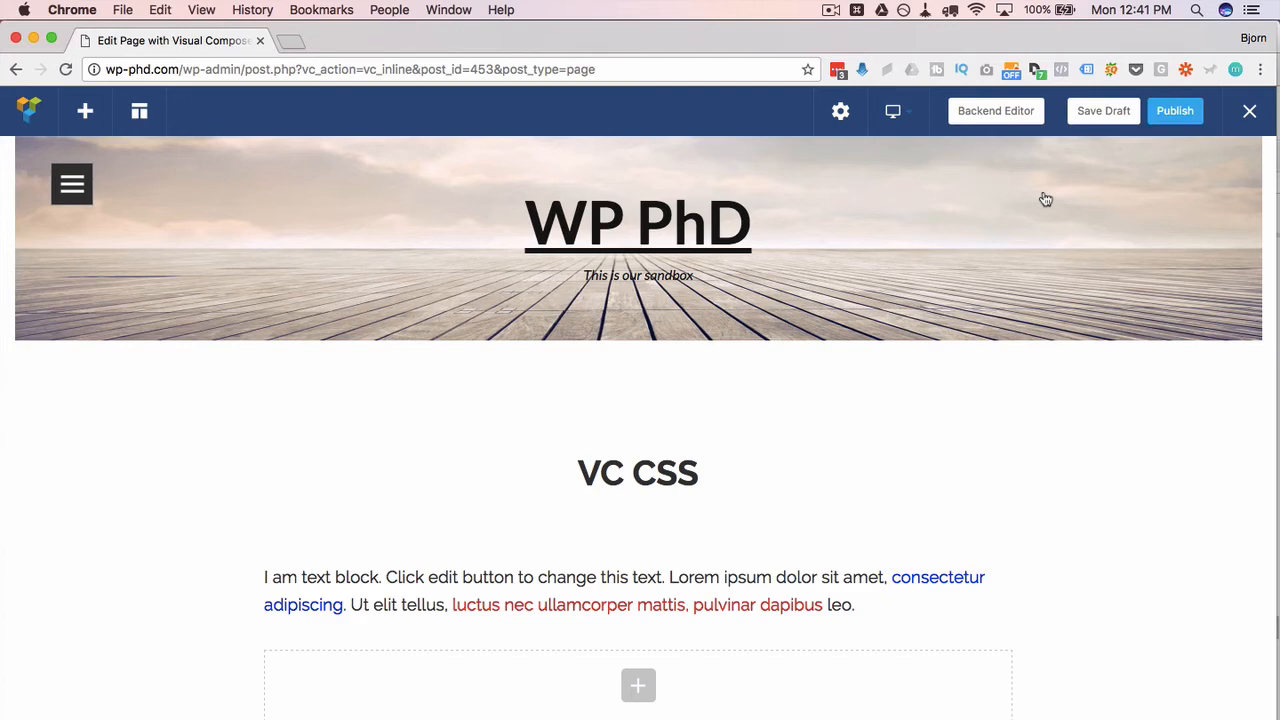
- Reopen the VC CSS Page Settings, now showing an empty custom CSS box
left_click(840, 111)
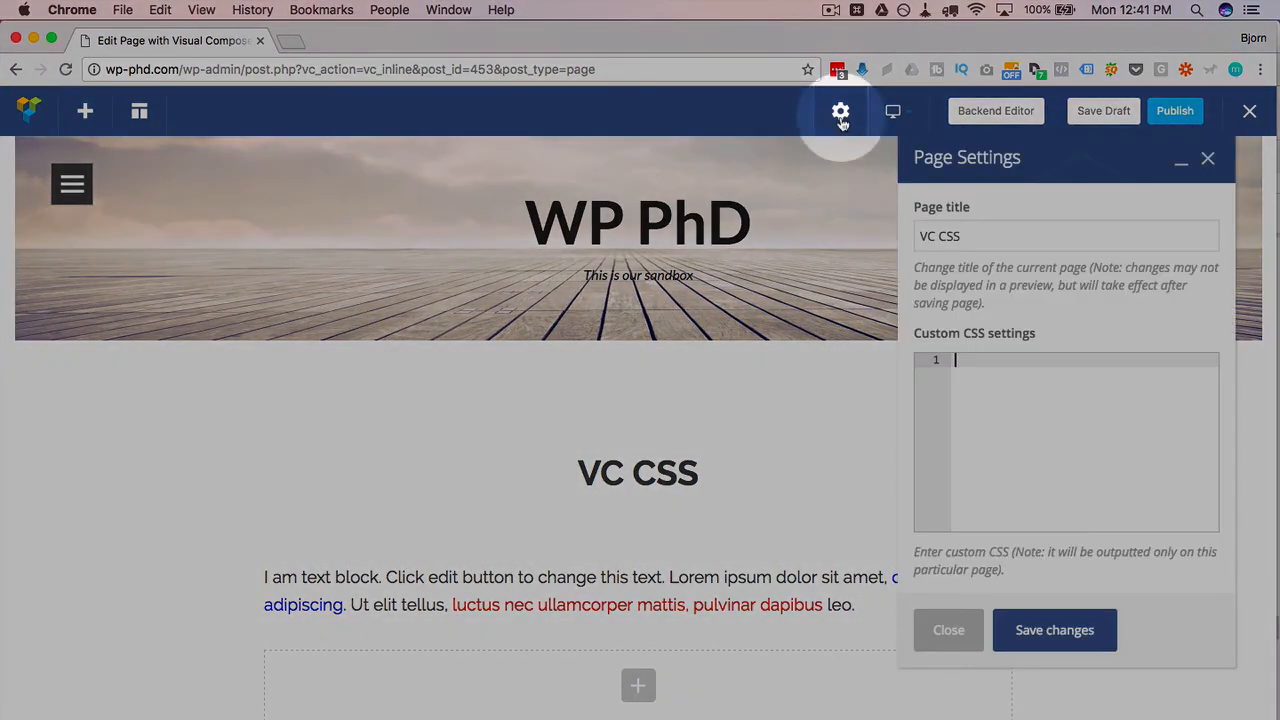
mouse_move(1195, 178)
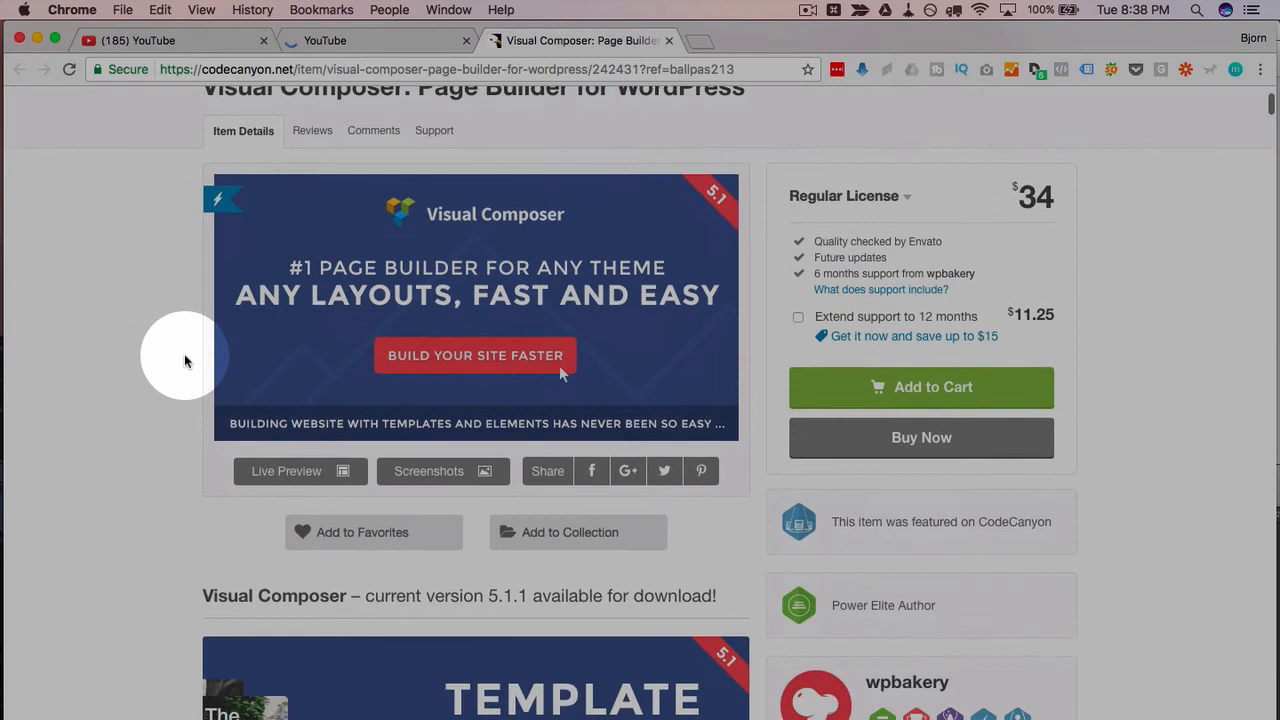
mouse_move(930, 362)
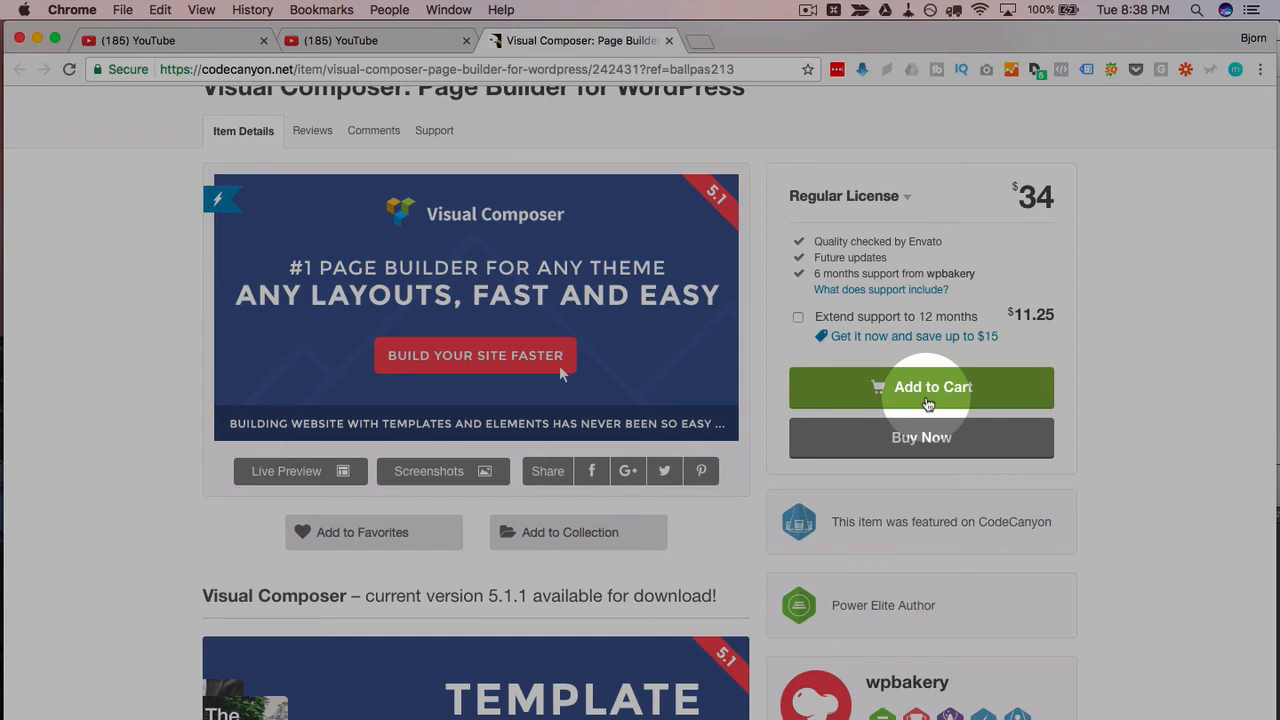
- Add Visual Composer to the cart, toggle the 12-month support extension off, and check out
left_click(920, 387)
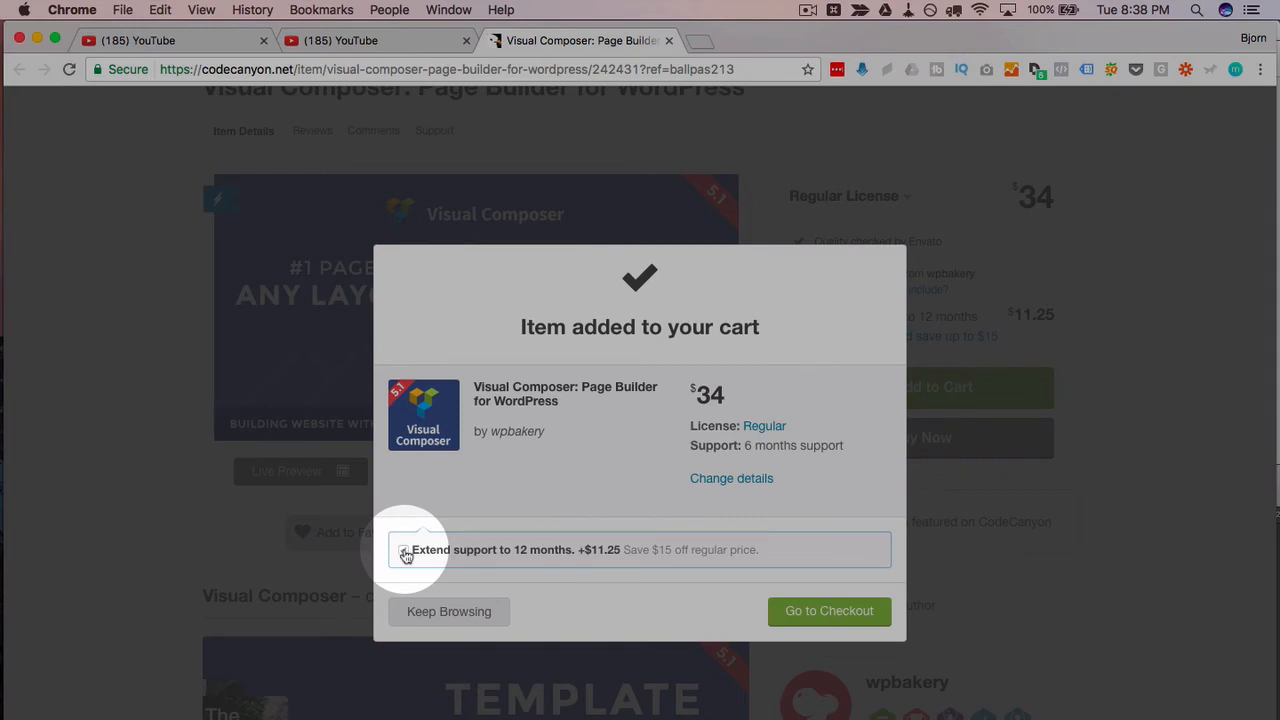
left_click(405, 549)
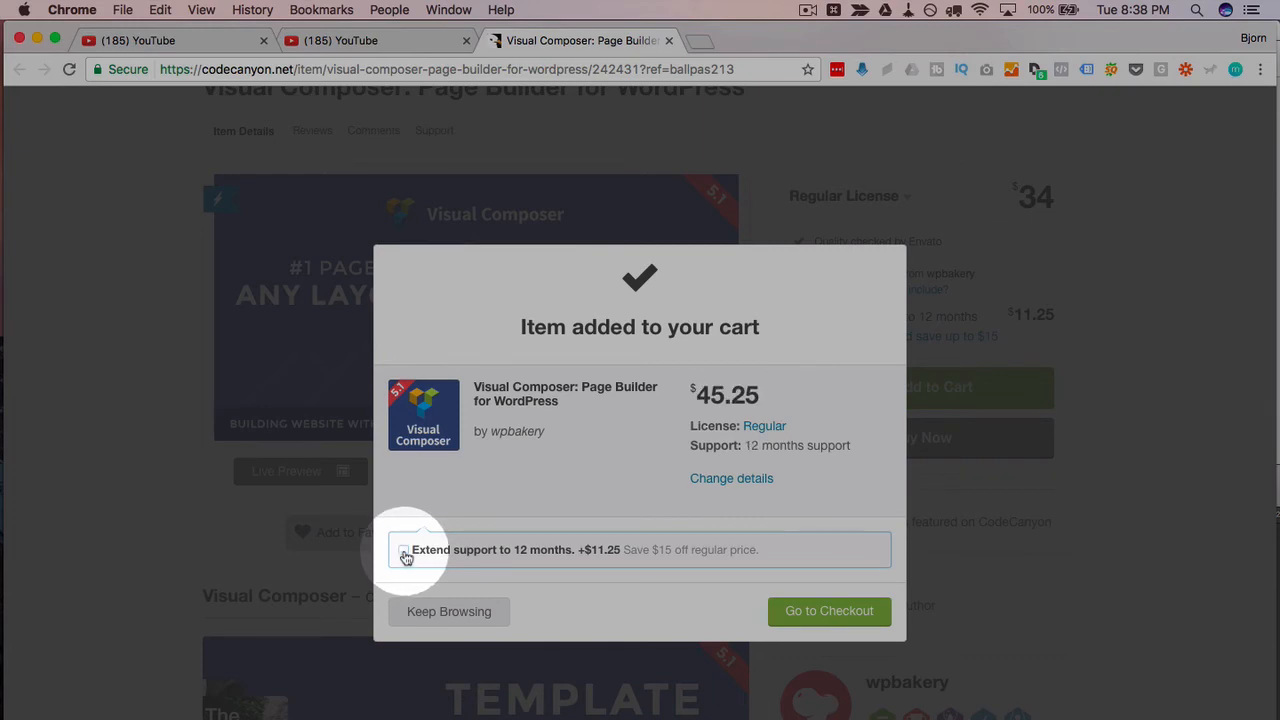
left_click(403, 549)
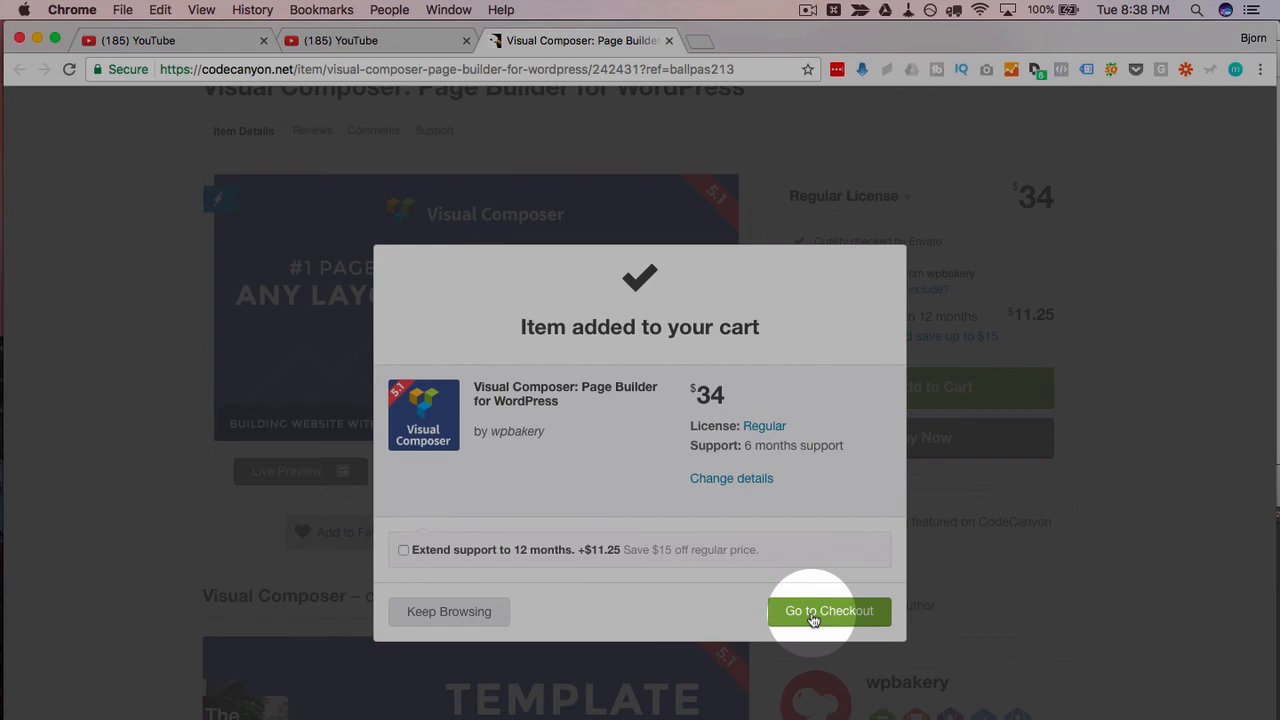
left_click(828, 611)
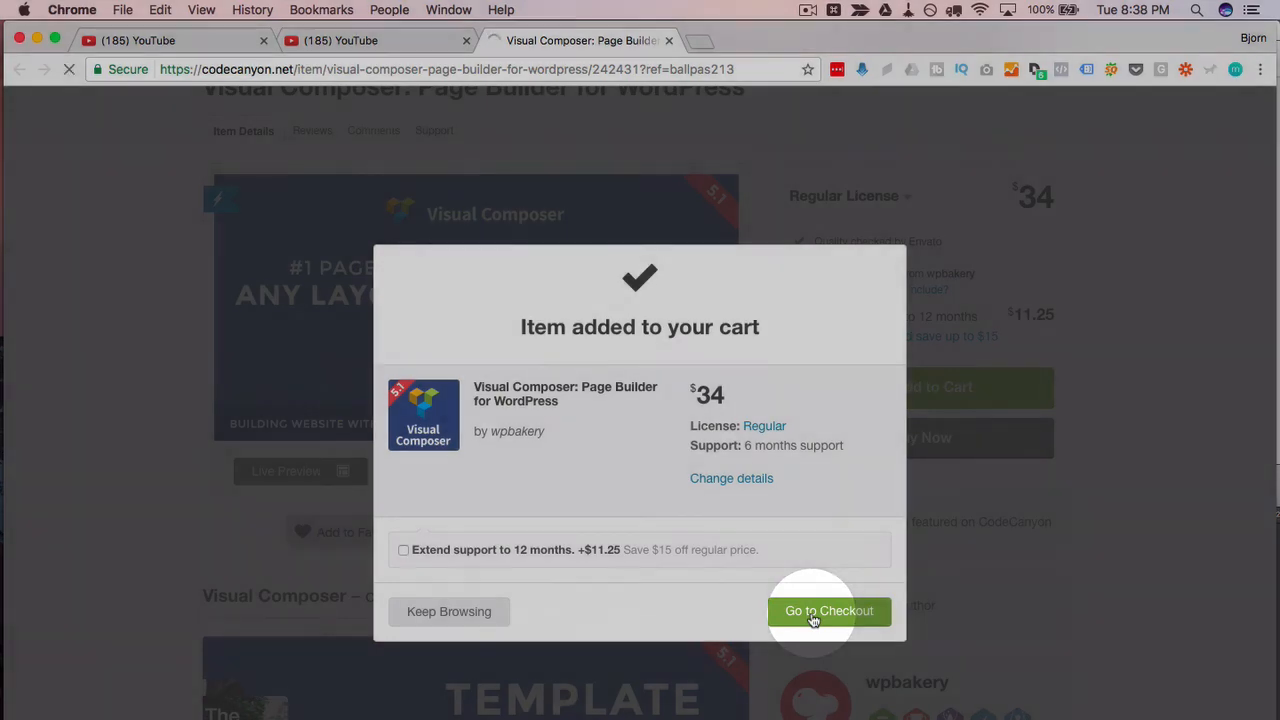
left_click(829, 611)
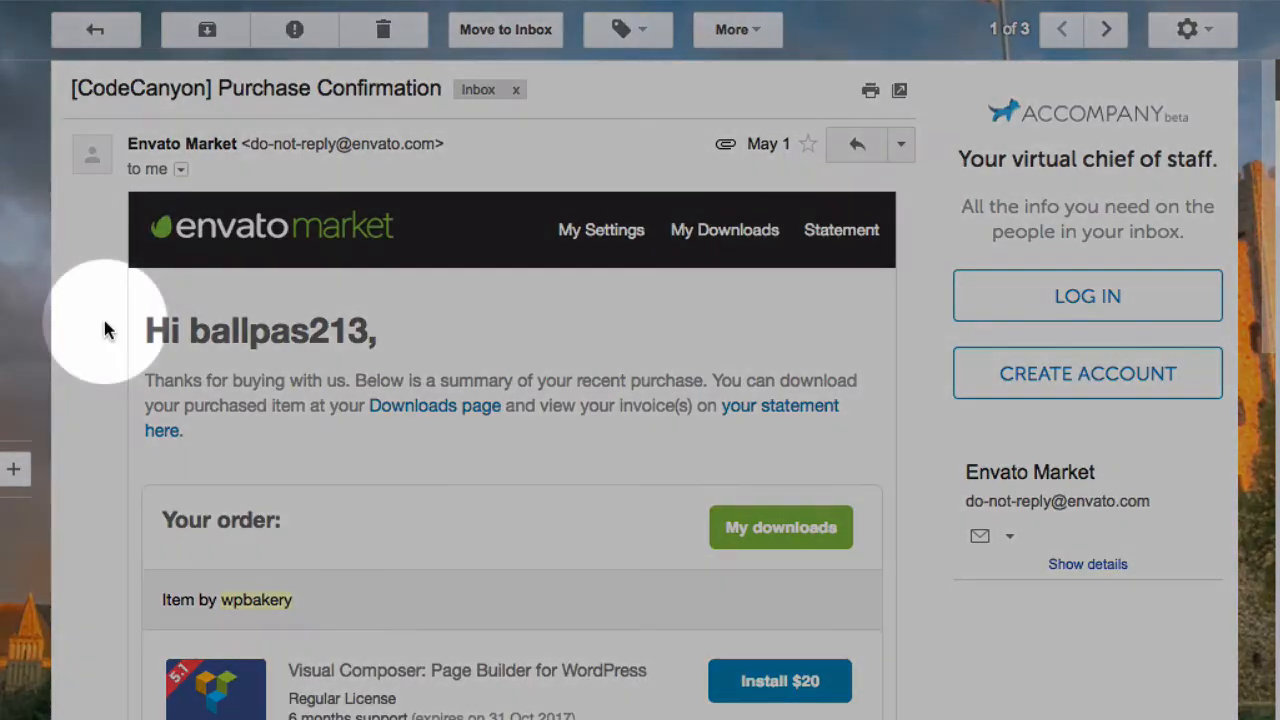
mouse_move(899, 152)
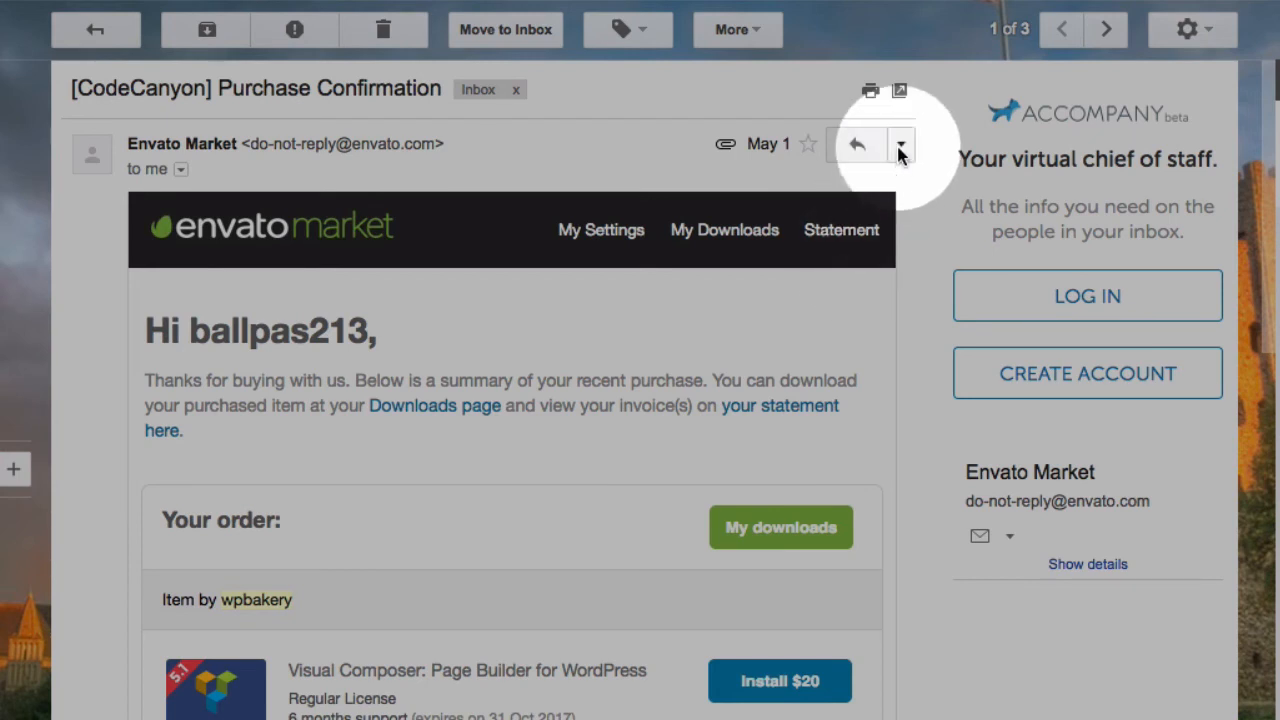
left_click(900, 144)
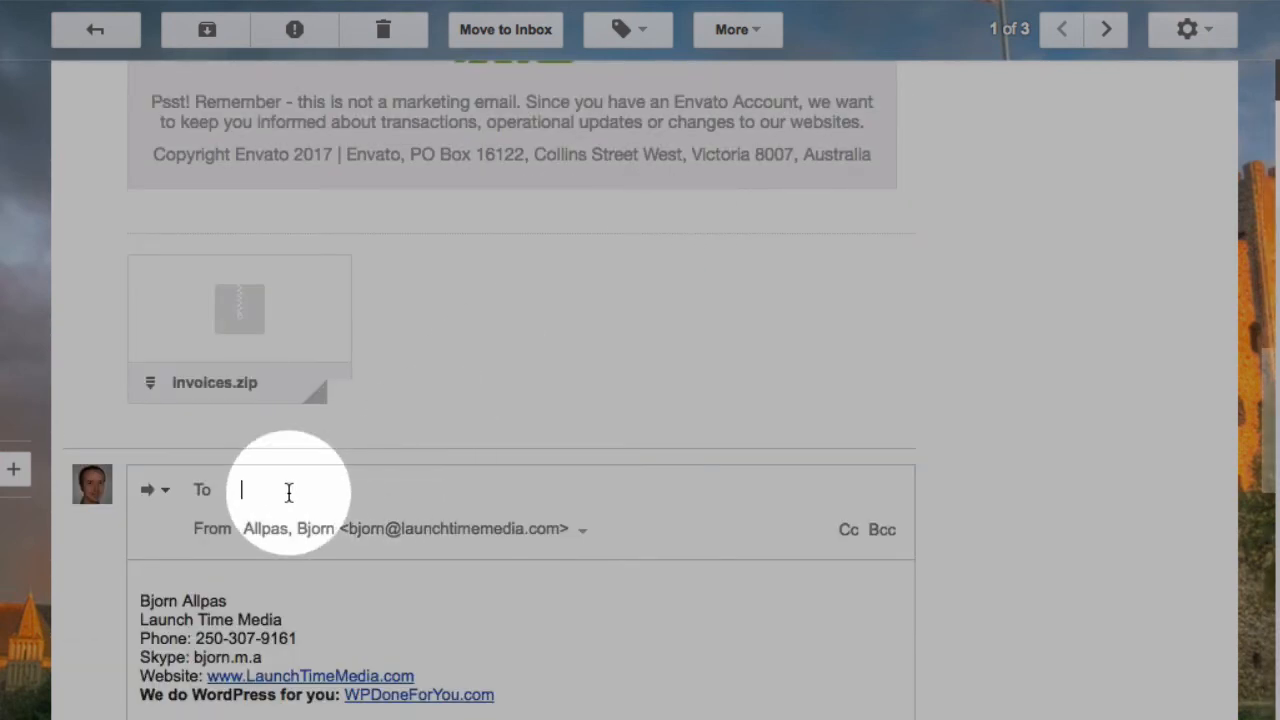
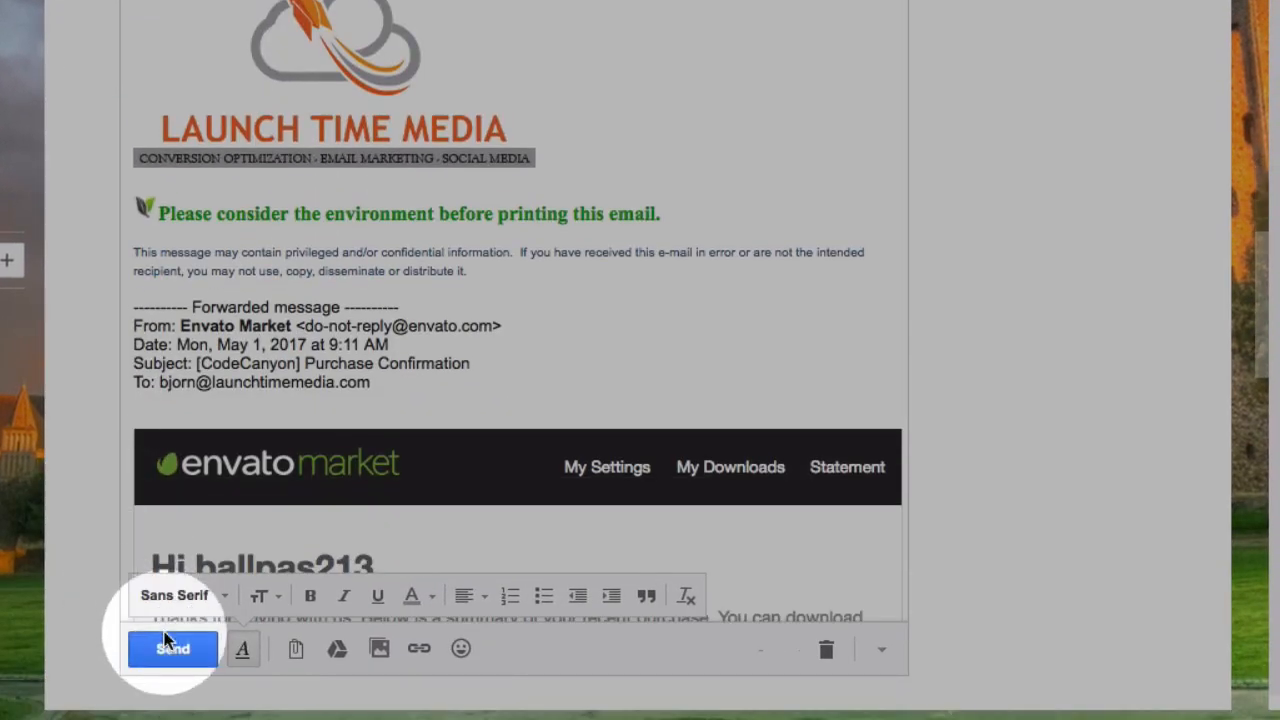
scroll("down", 3)
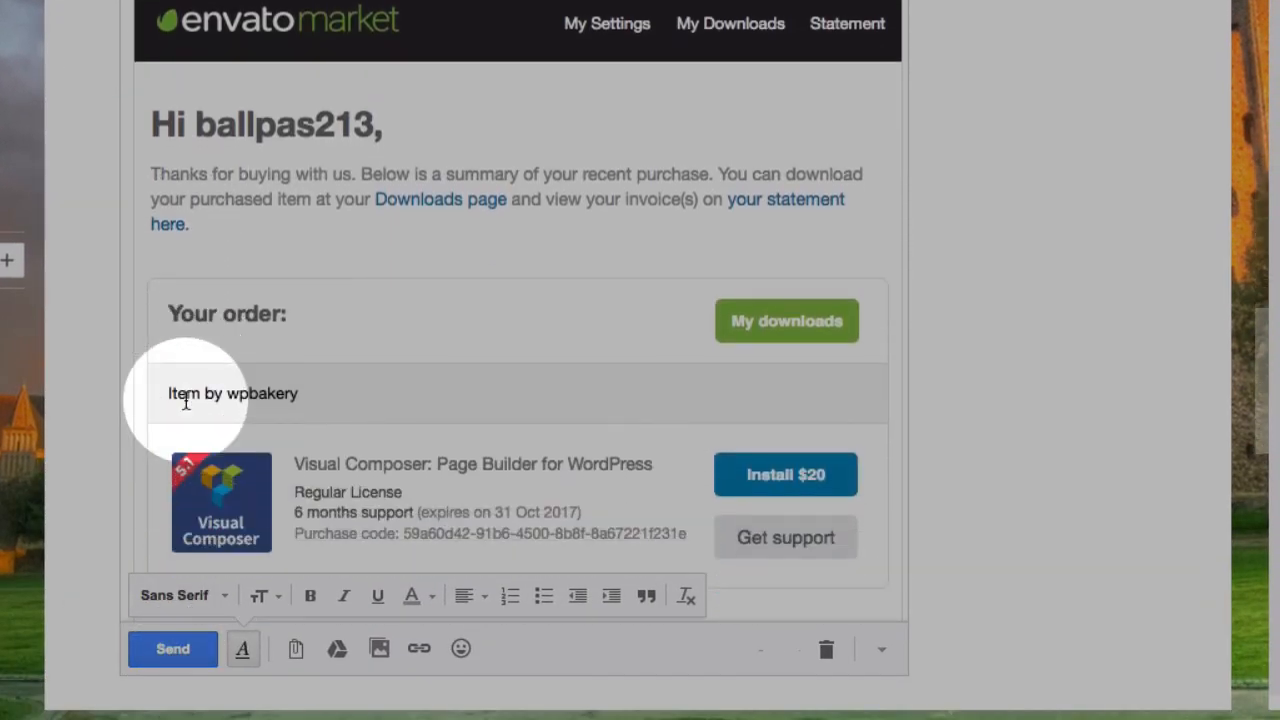